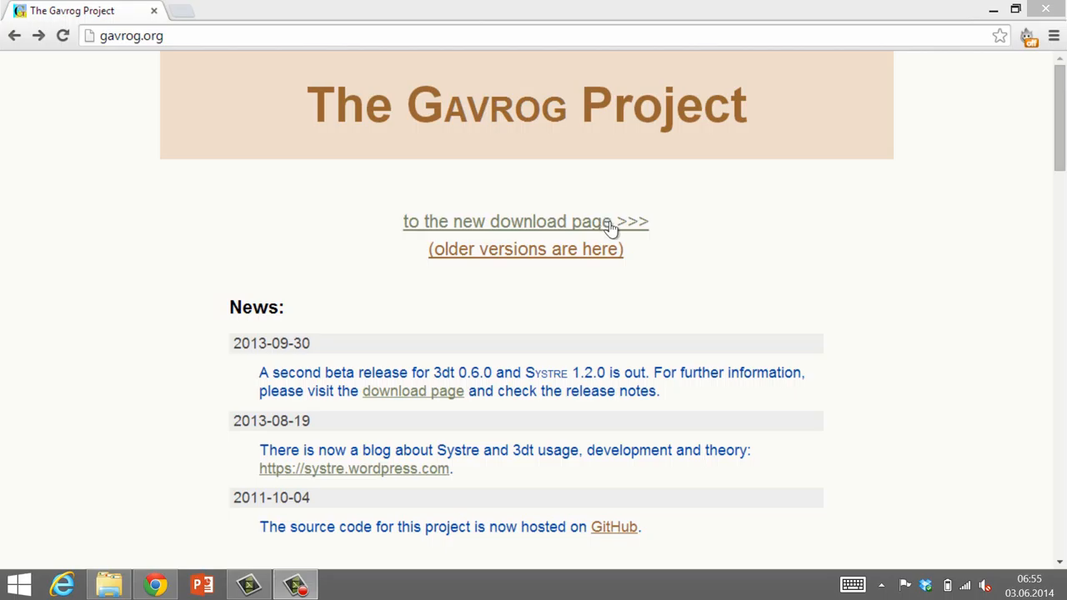
mouse_move(617, 227)
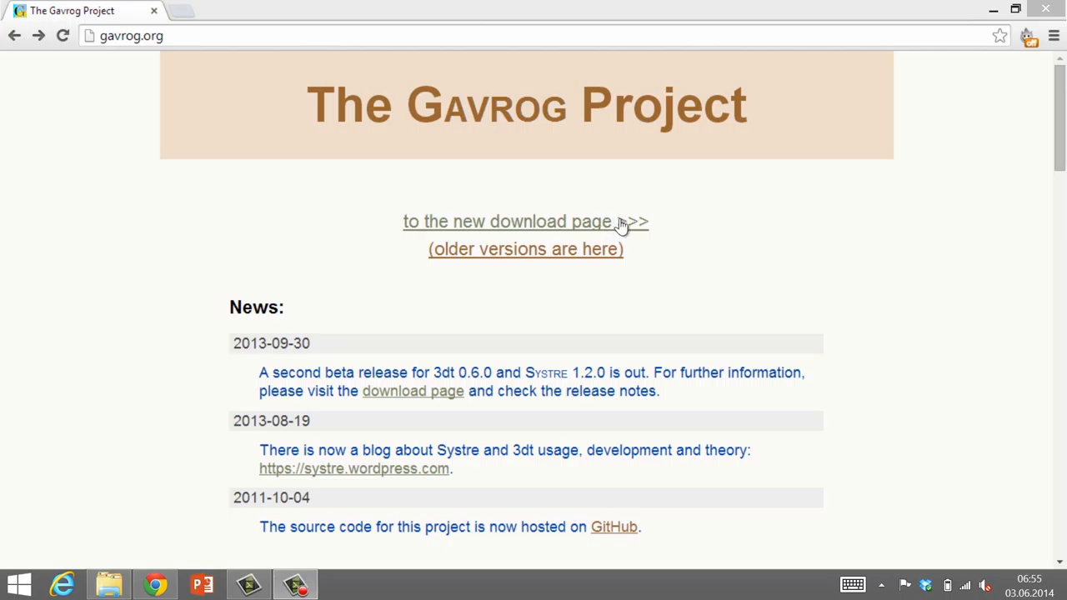
- Follow the new download link to Gavrog's GitHub releases and scroll to the 0.6.0 beta2 files
left_click(506, 221)
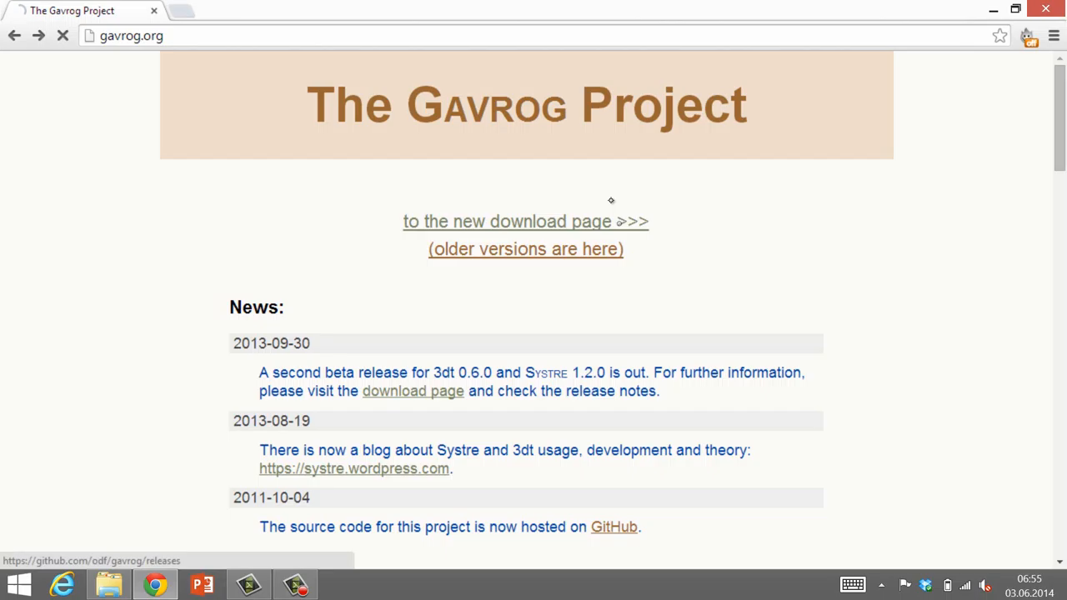
left_click(614, 527)
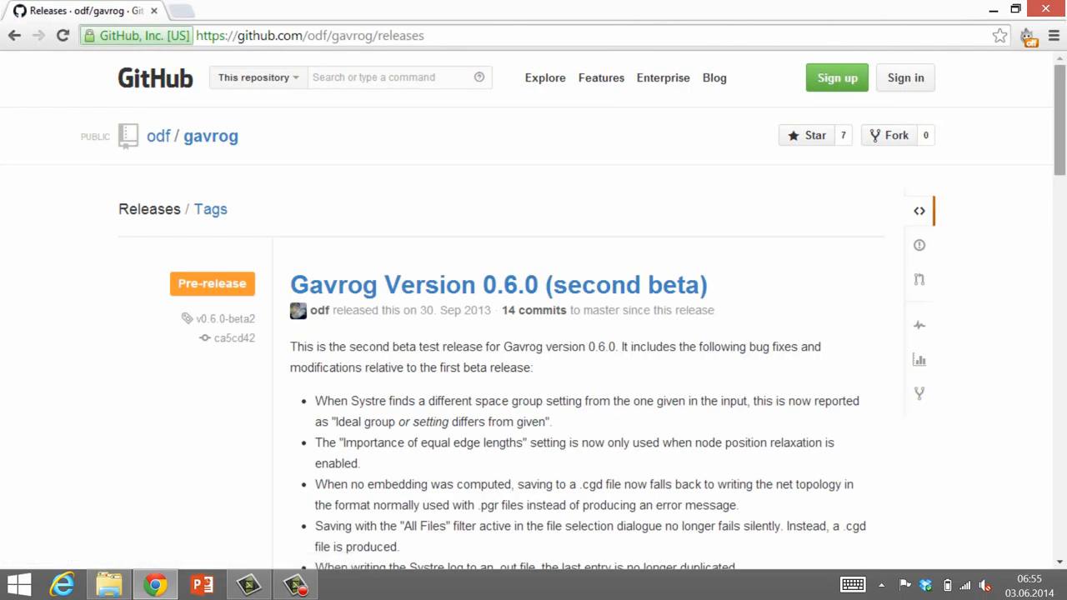
scroll("down", 3)
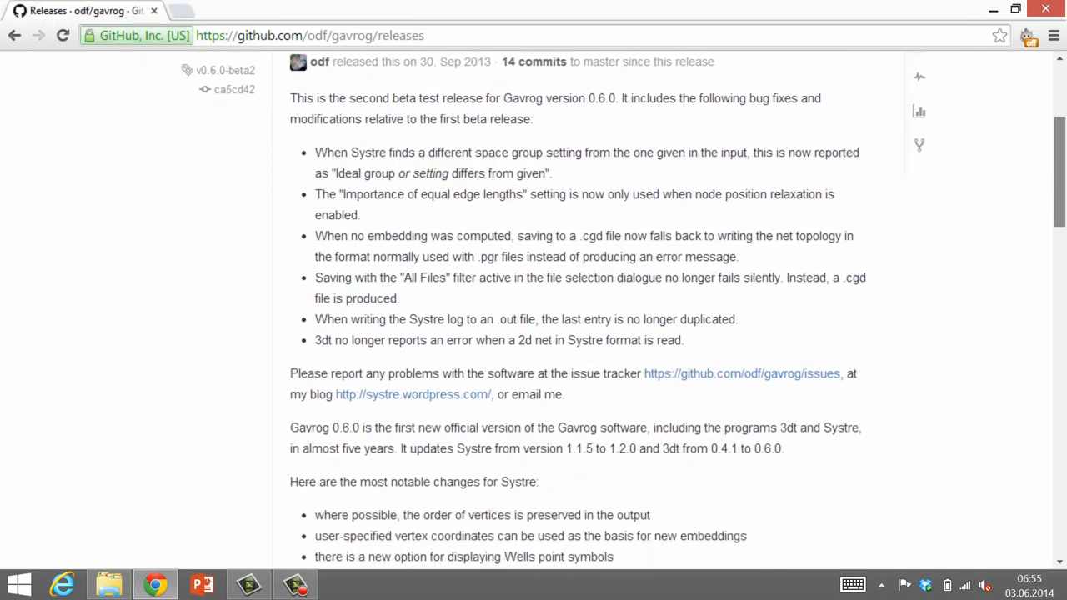
scroll("down", 3)
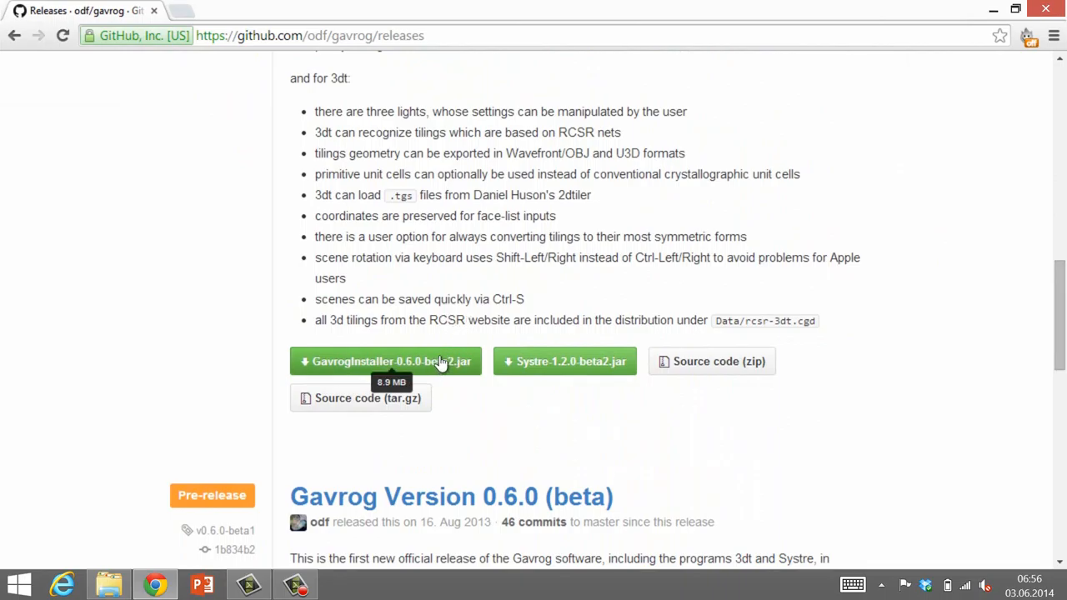
- Download GavrogInstaller-0.6.0-beta2.jar, keep it despite the warning, and run it
left_click(385, 361)
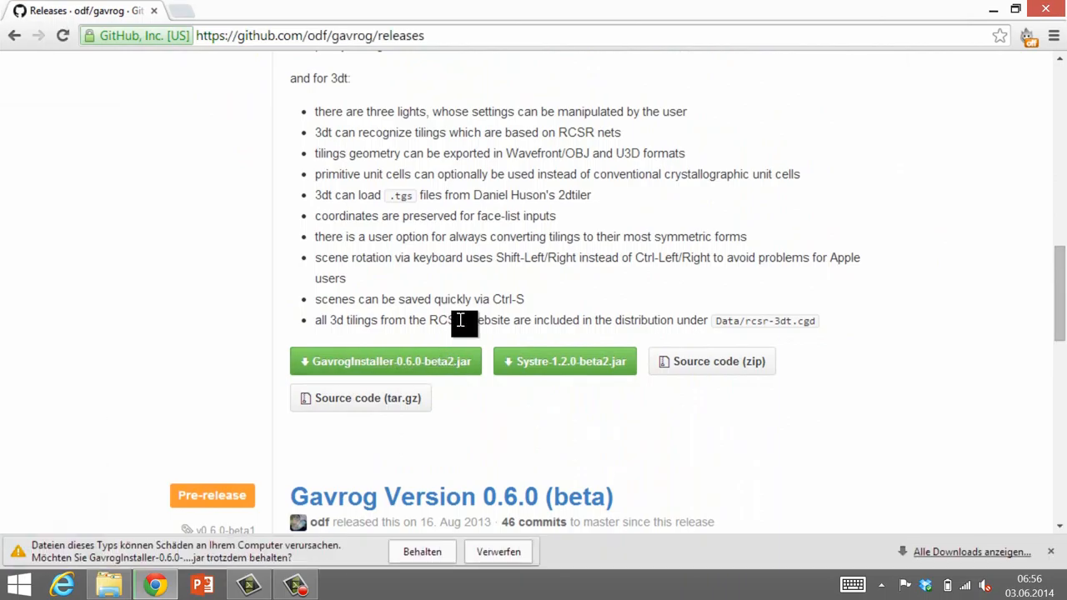
left_click(422, 552)
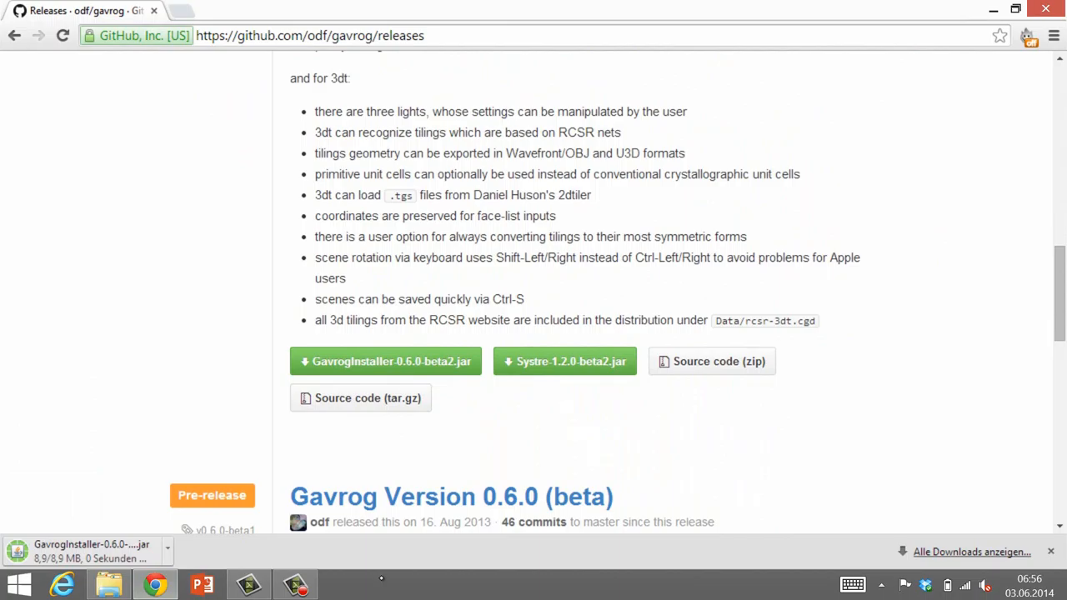
left_click(92, 550)
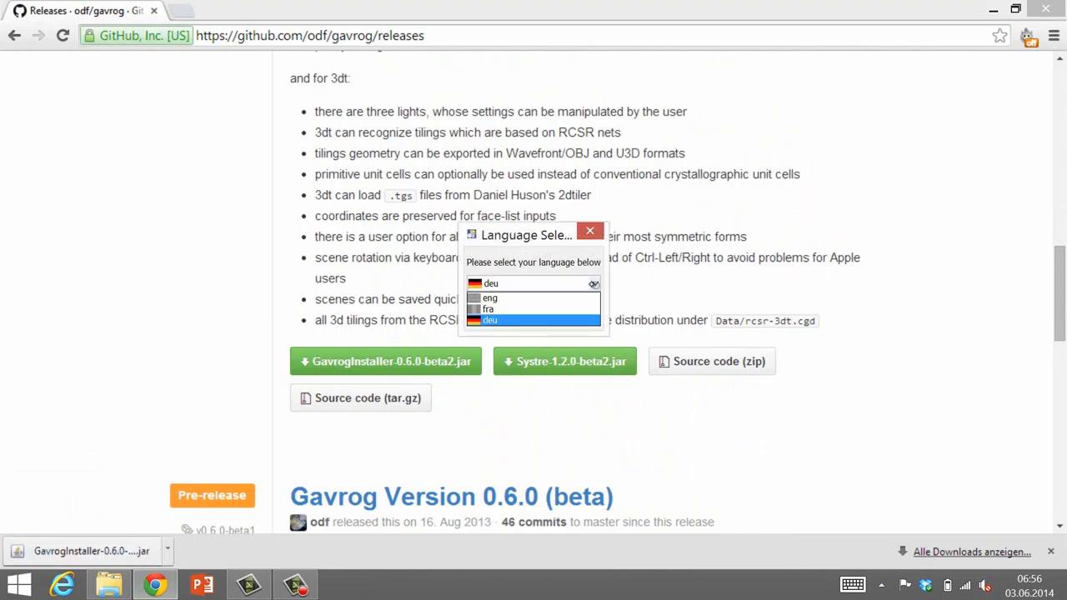
- Choose the installer language, pass the welcome and information pages, and accept the license
left_click(590, 231)
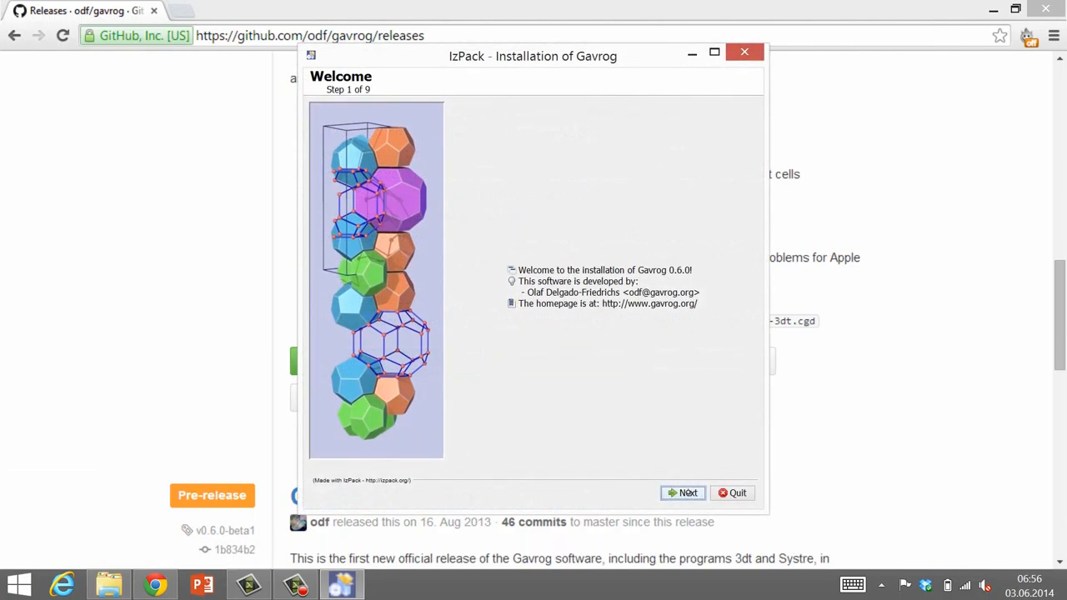
left_click(684, 493)
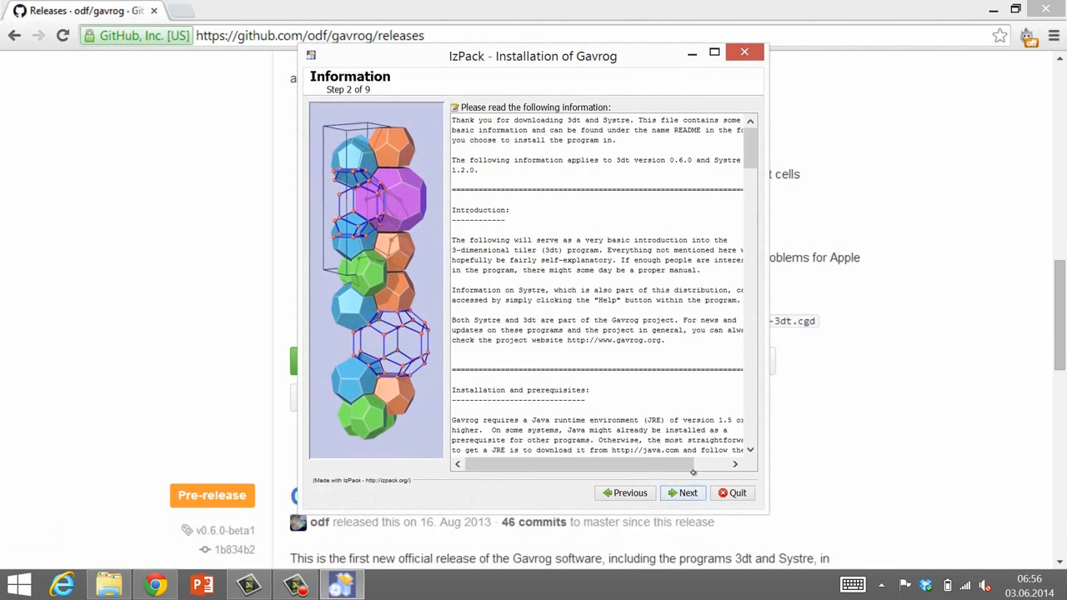
left_click(688, 493)
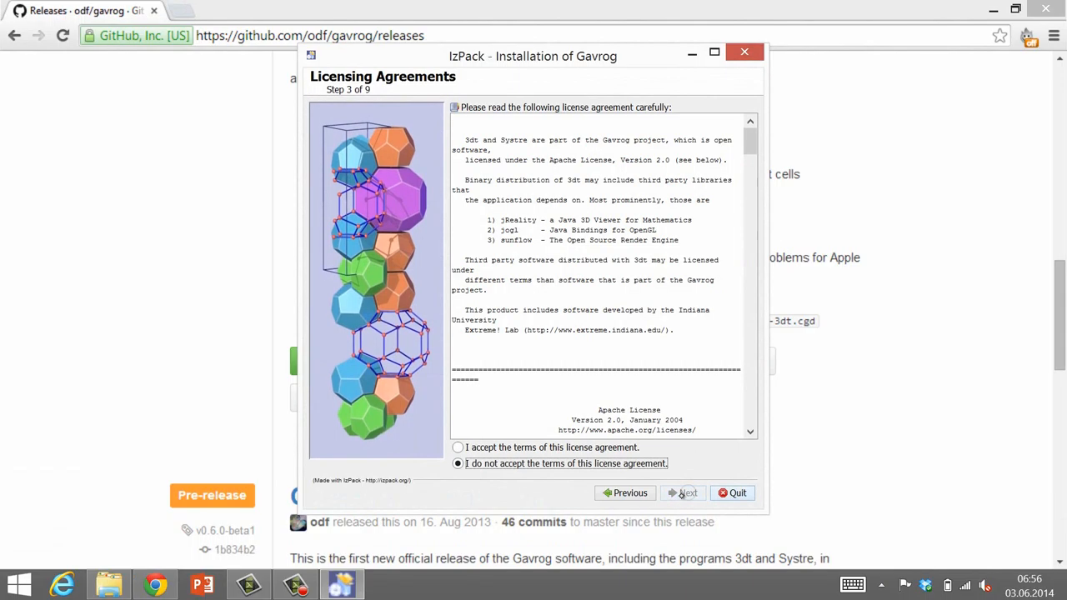
left_click(458, 448)
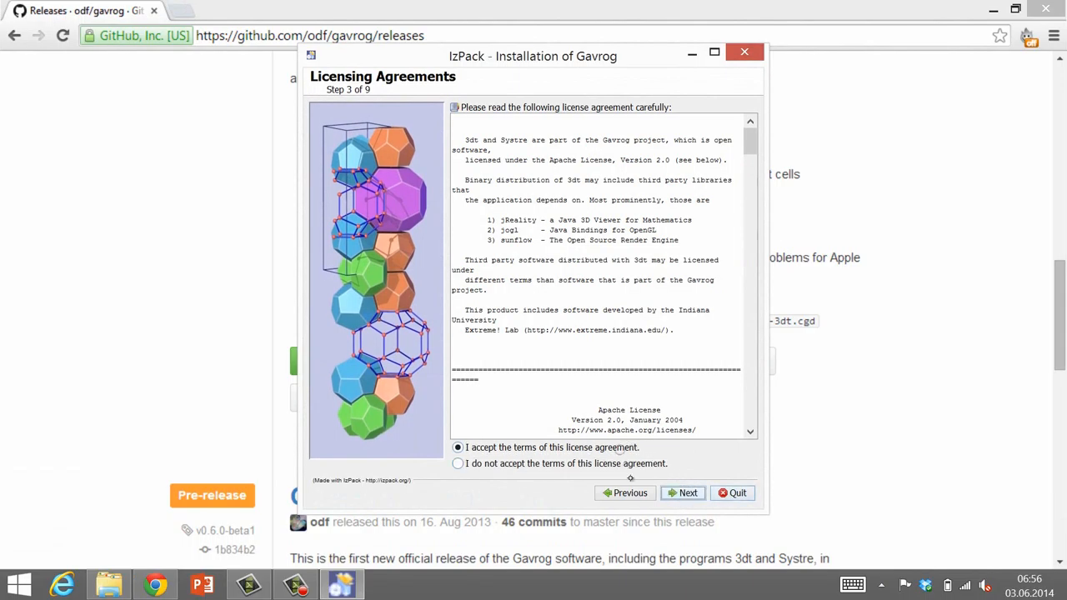
left_click(683, 493)
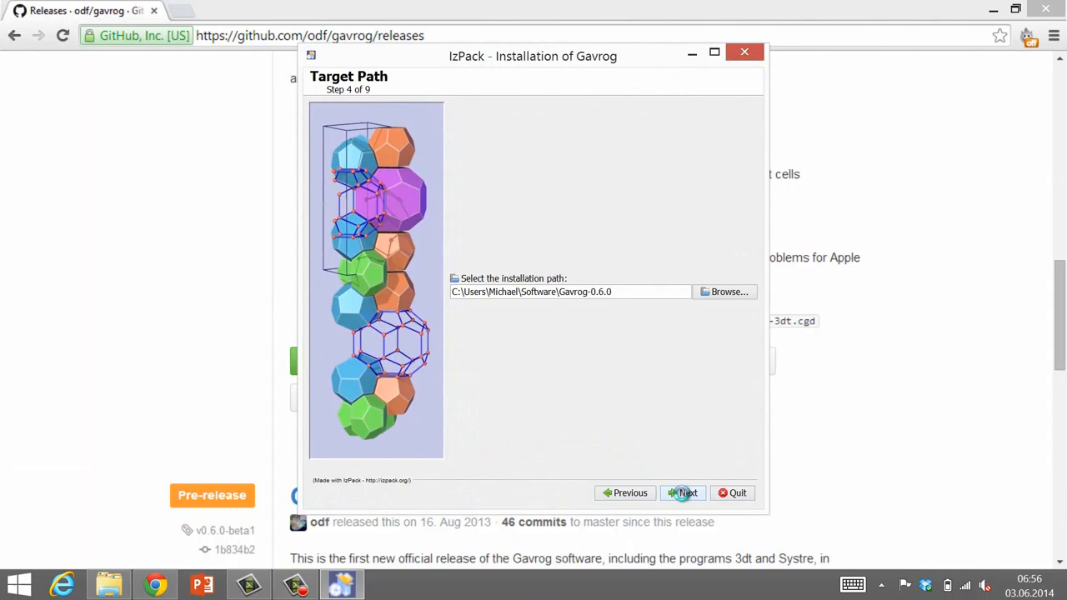
- Install to the default path with all packs and Start-menu shortcuts, then close the installer
left_click(683, 492)
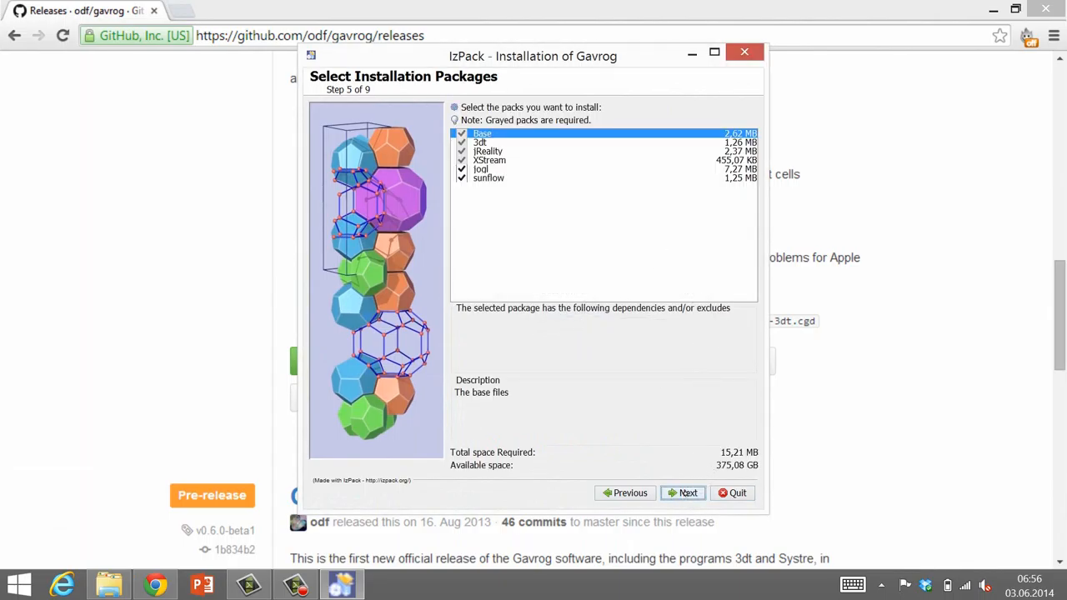
left_click(688, 493)
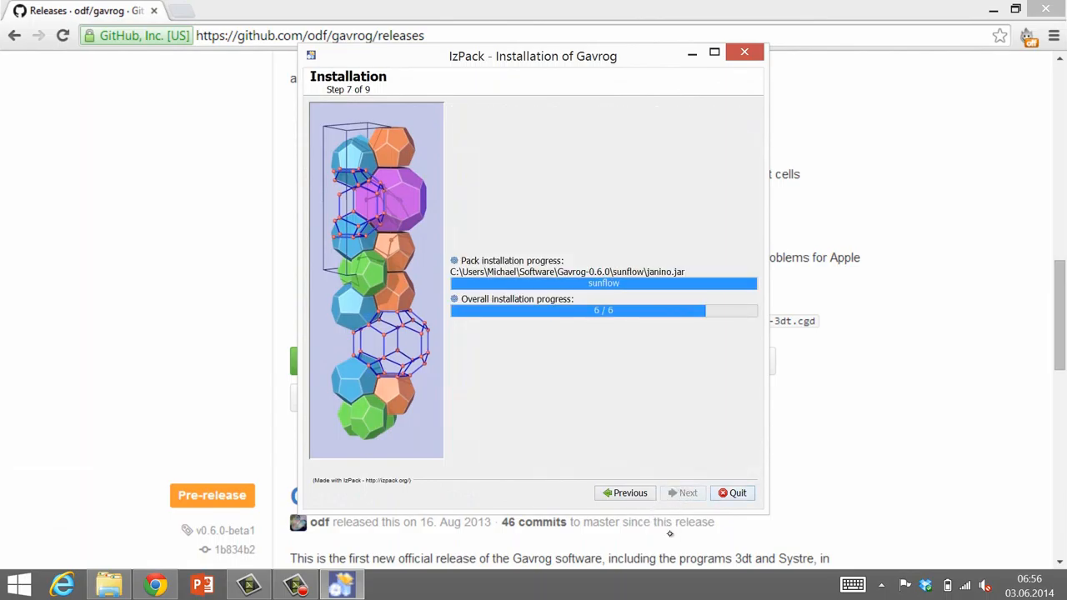
left_click(682, 493)
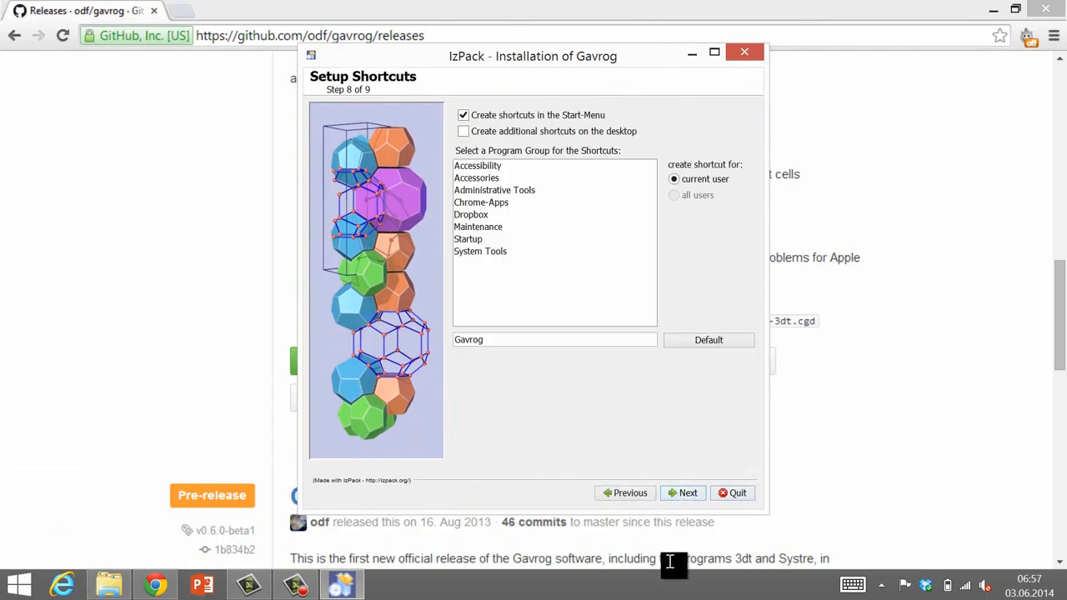
left_click(683, 493)
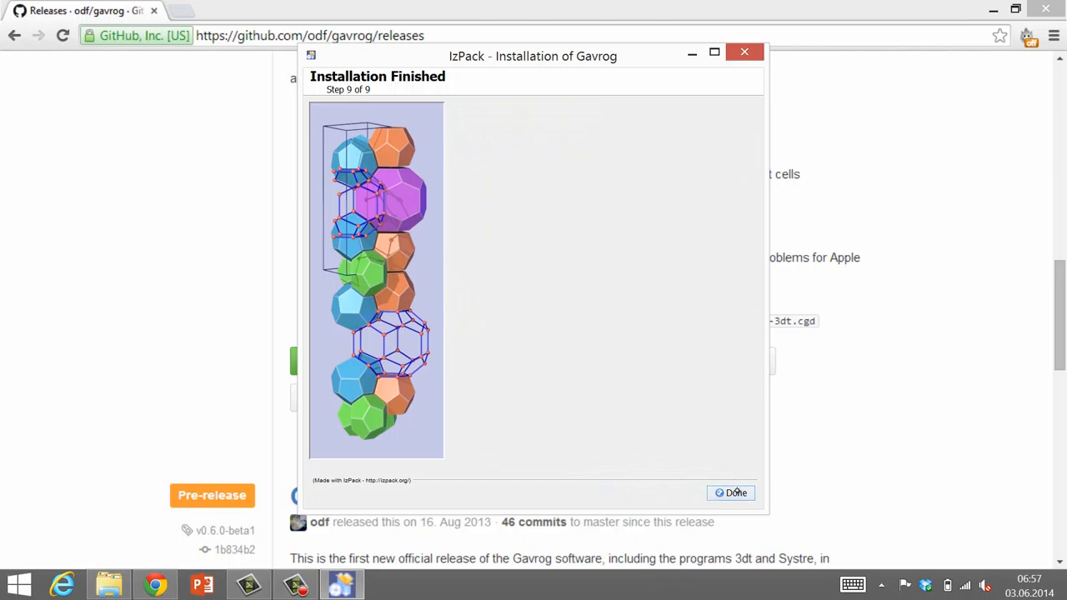
left_click(731, 492)
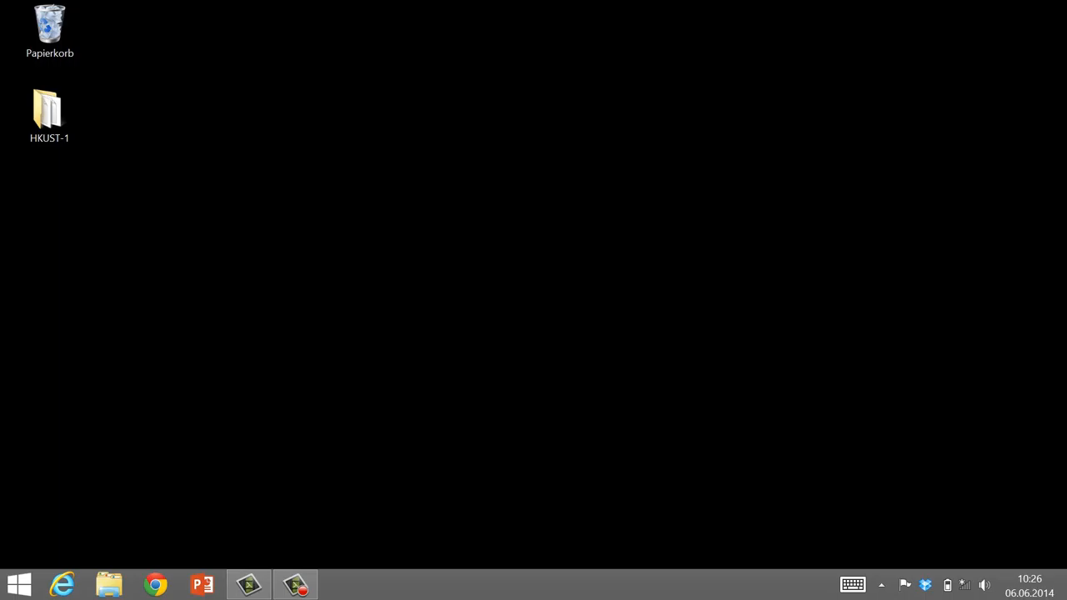
- Search the Start screen for '3dt' and launch the installed 3dt app
left_click(18, 584)
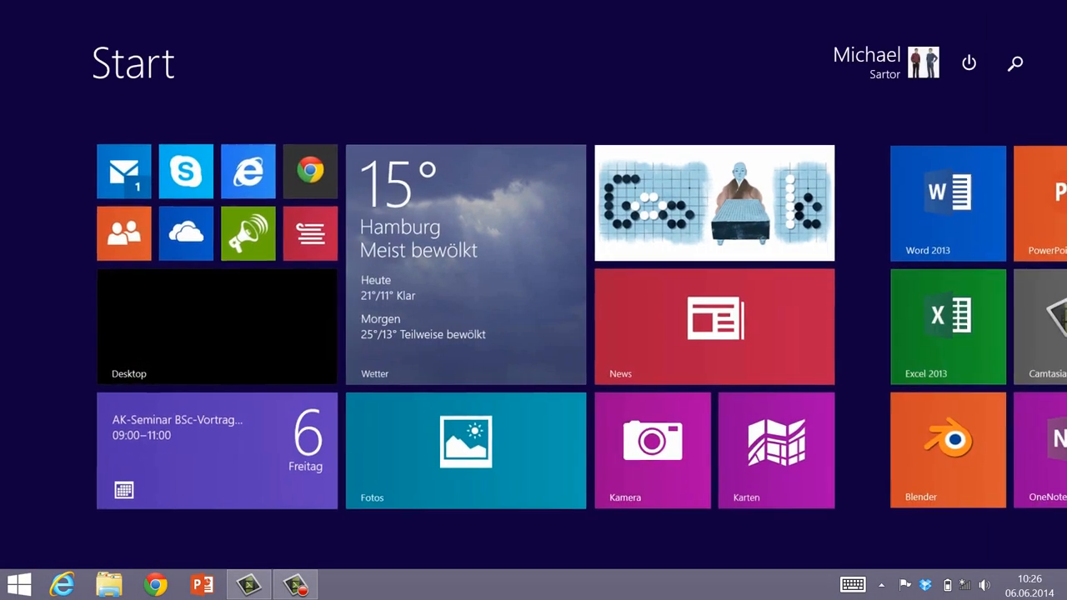
type("systre")
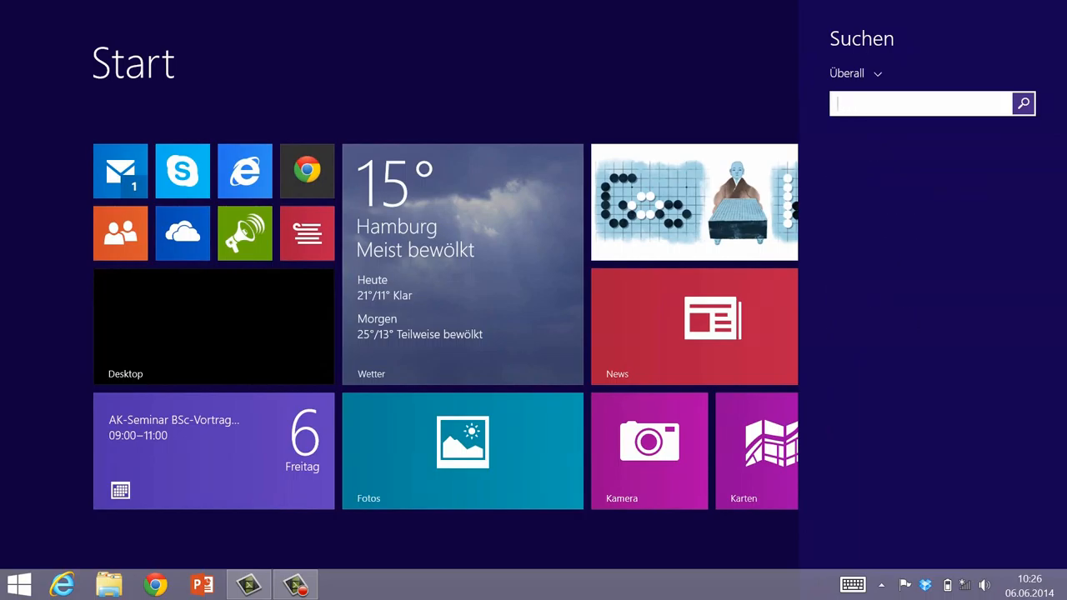
type("3dt")
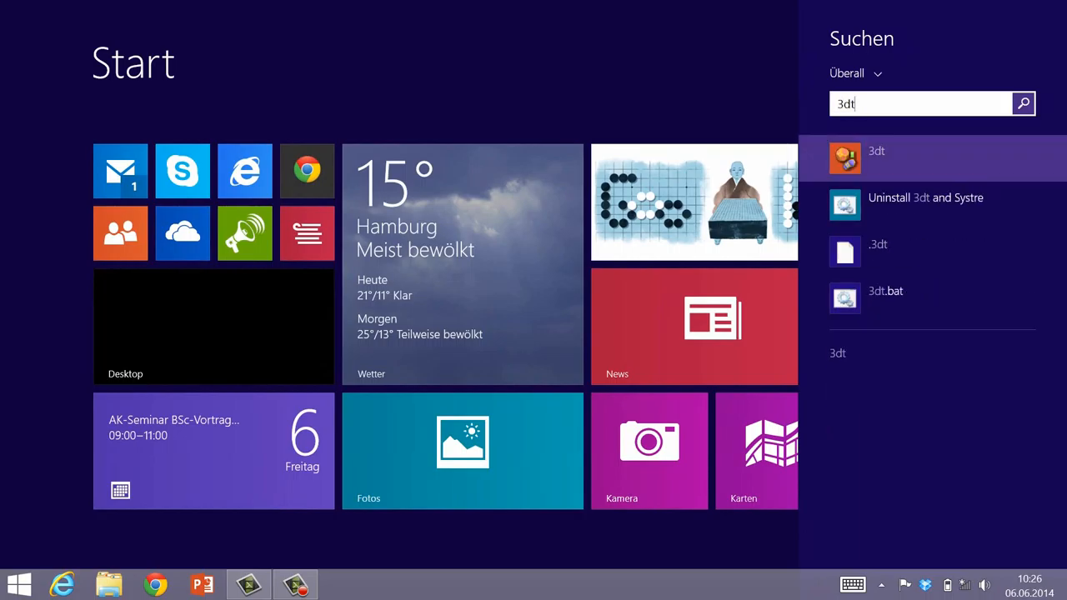
left_click(388, 583)
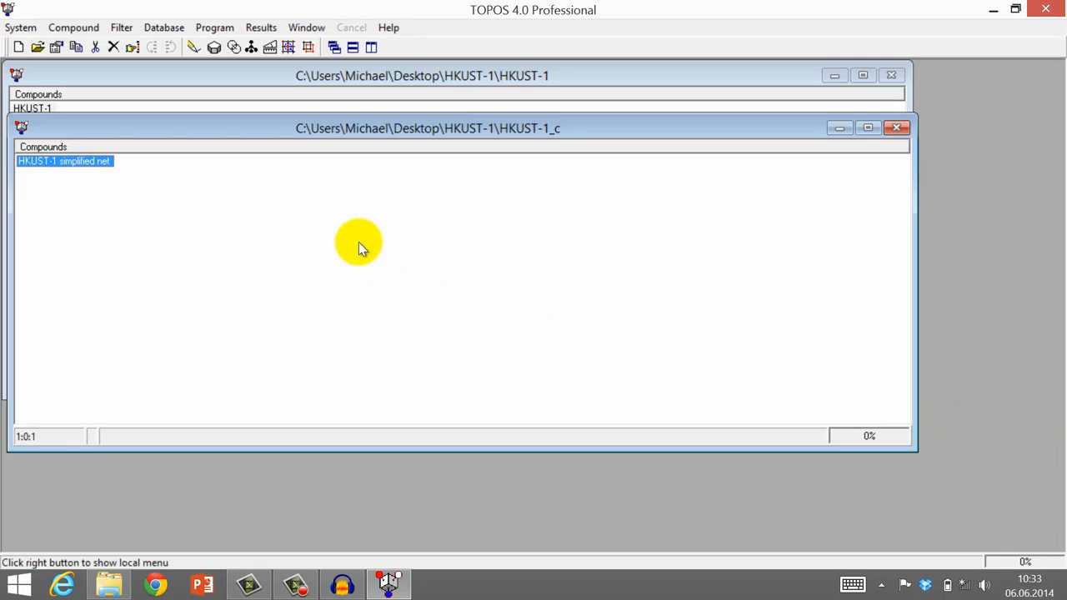
- Export the simplified net from the Database menu as quotient graph HKUST-1_c.cgd
left_click(164, 27)
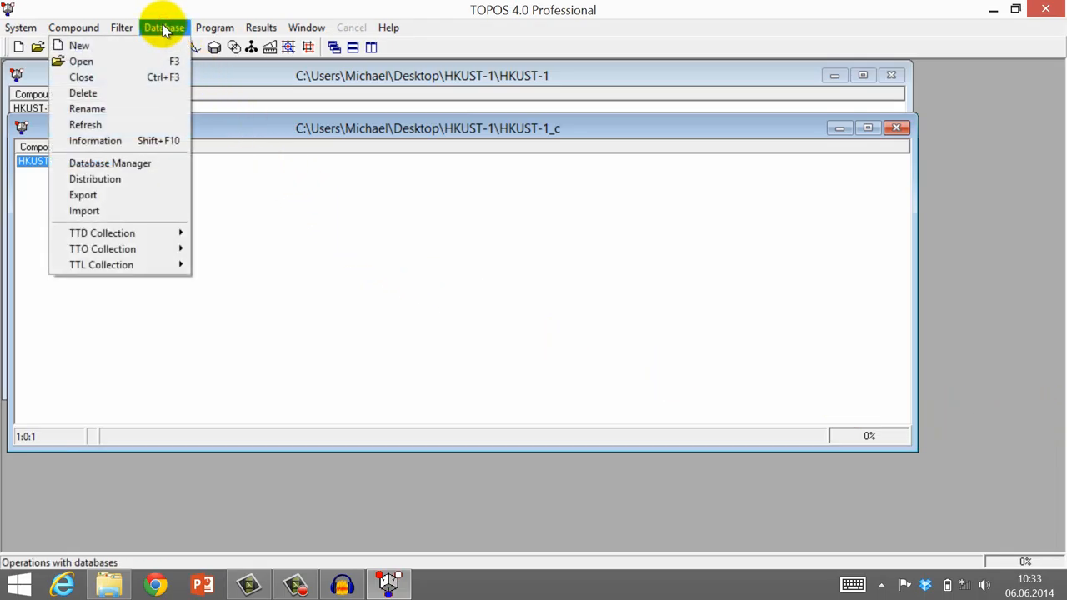
left_click(83, 194)
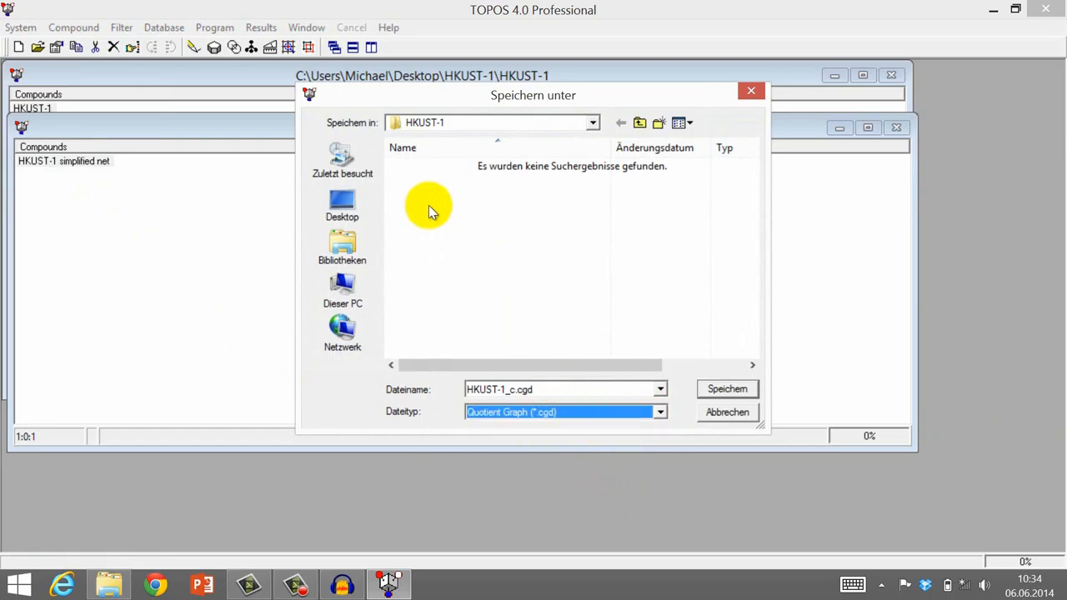
mouse_move(542, 321)
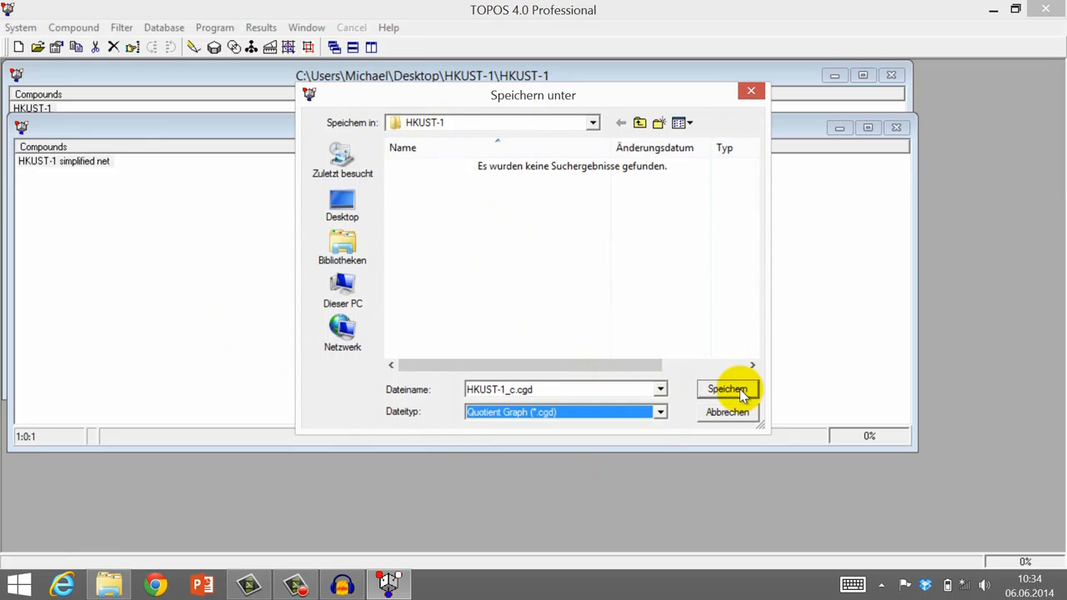
left_click(727, 389)
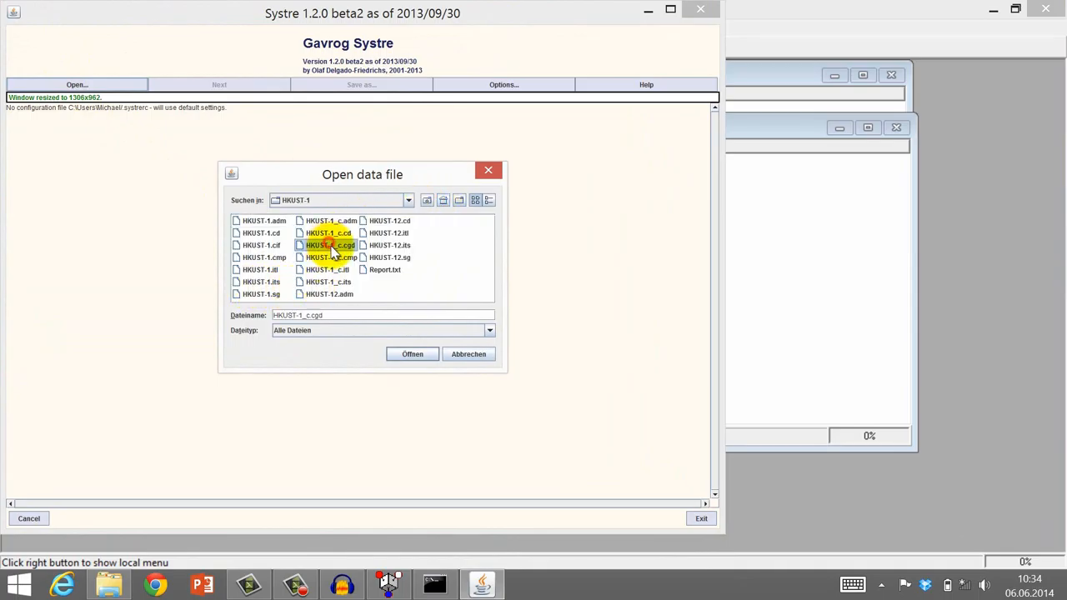
- Open HKUST-1_c.cgd in Systre, which identifies the net as tbo (Fm-3m)
left_click(412, 354)
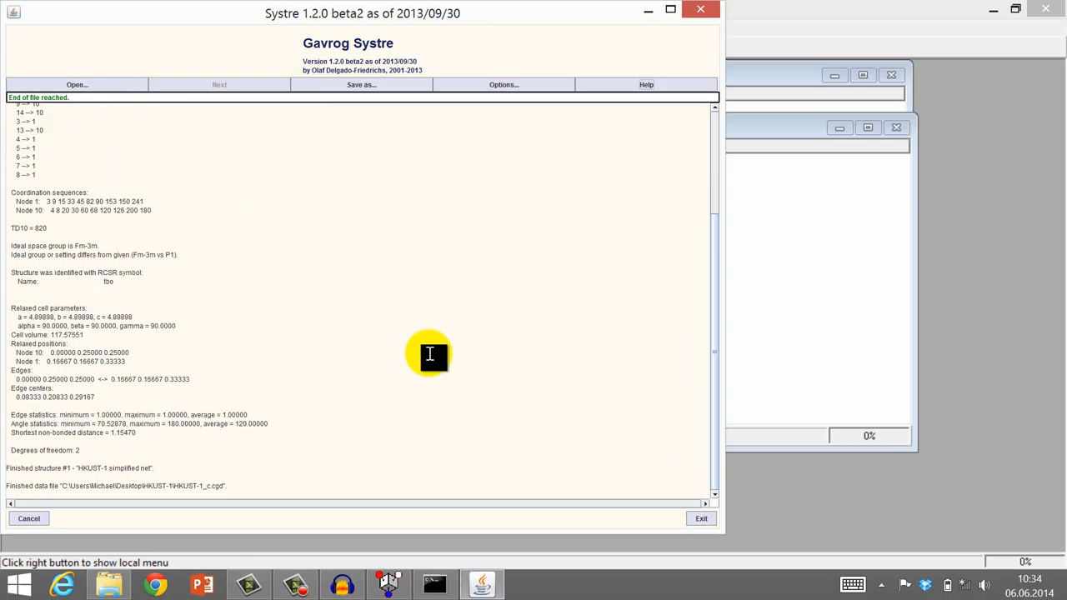
mouse_move(75, 244)
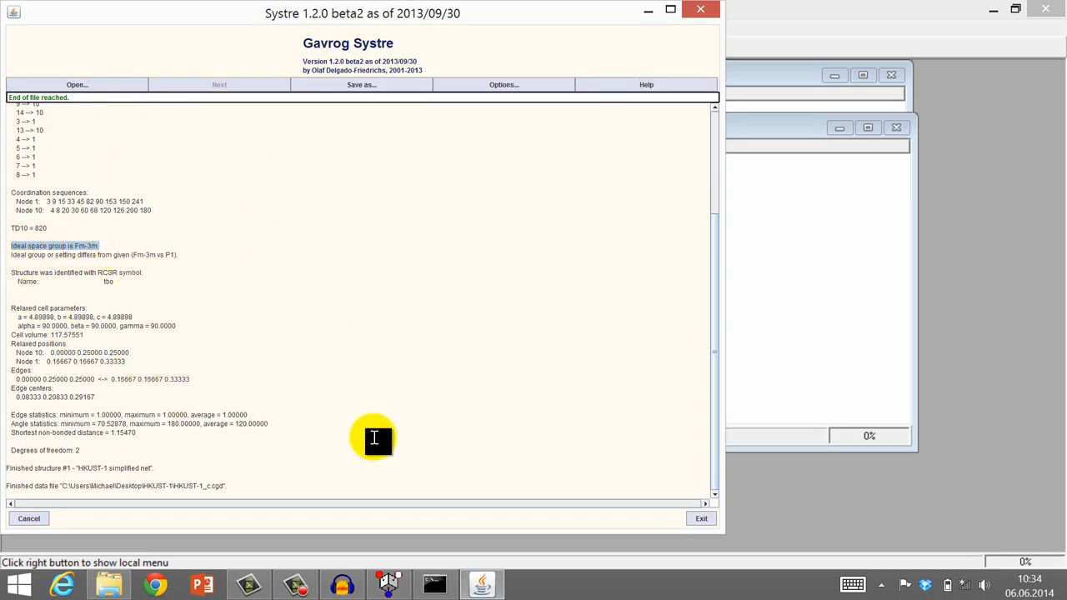
mouse_move(537, 476)
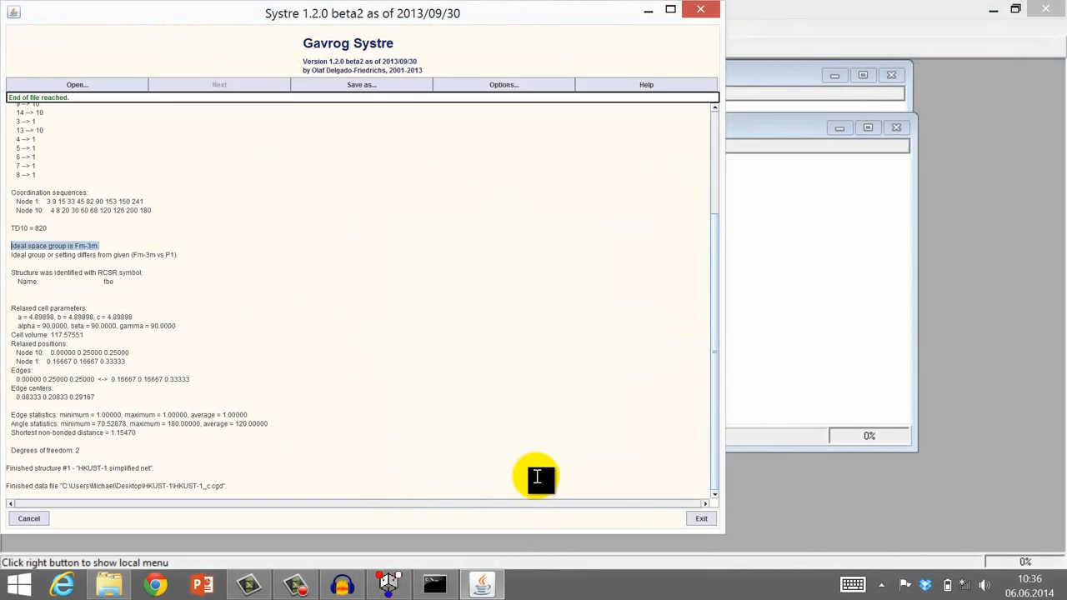
mouse_move(356, 108)
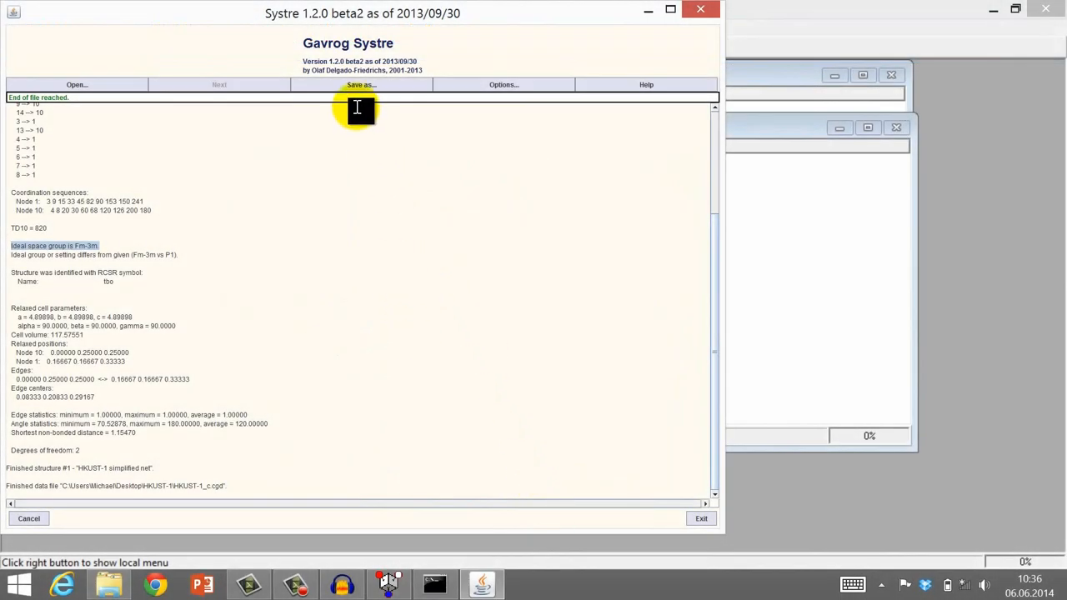
- Save the Systre report as HKUST-1_c.out in the HKUST-1 folder
left_click(362, 84)
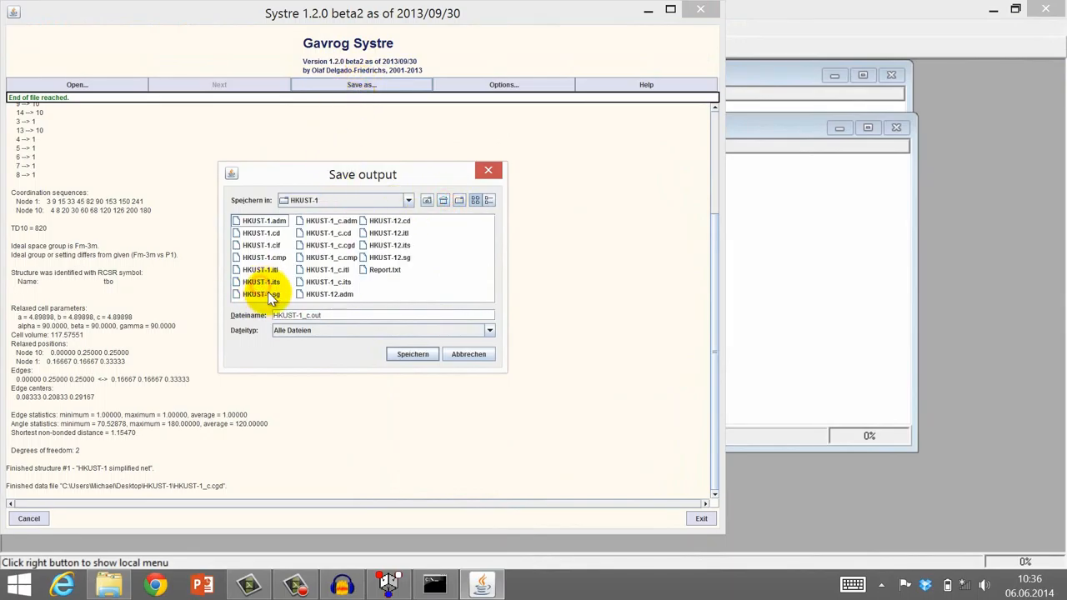
left_click(412, 354)
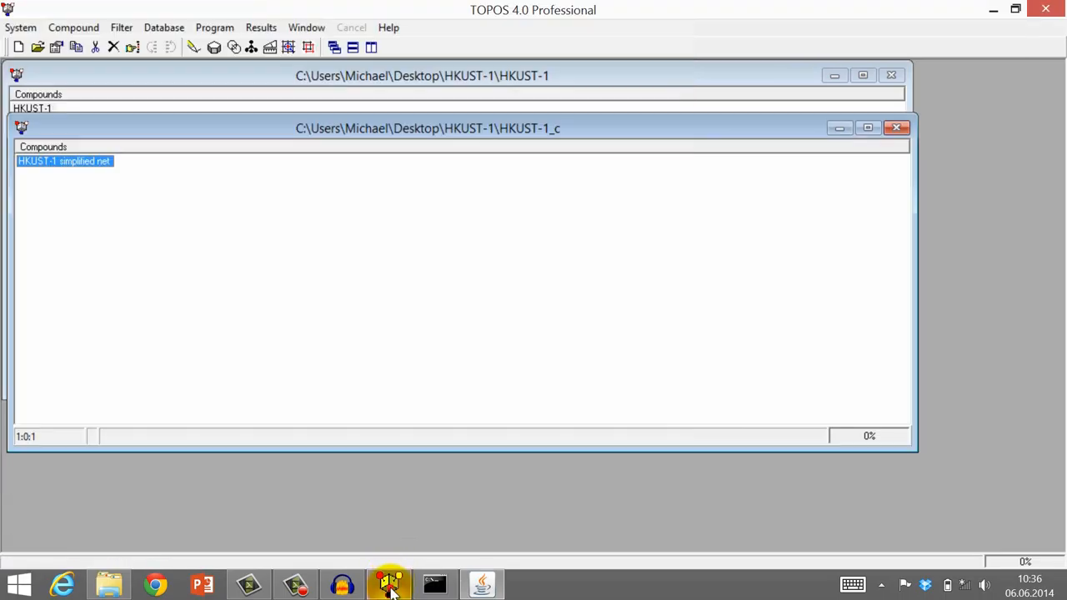
mouse_move(392, 537)
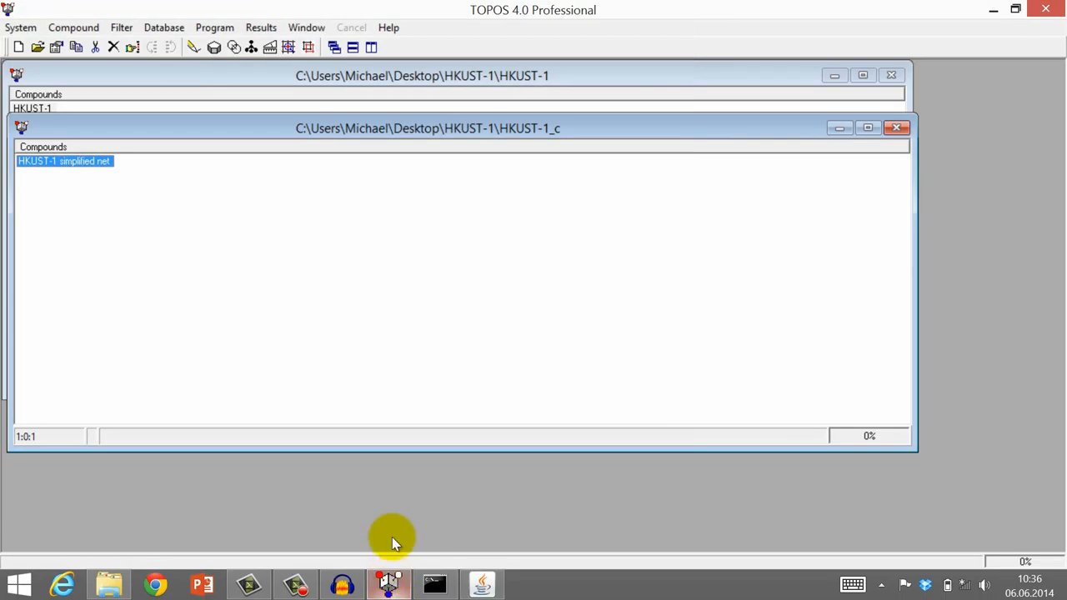
mouse_move(342, 225)
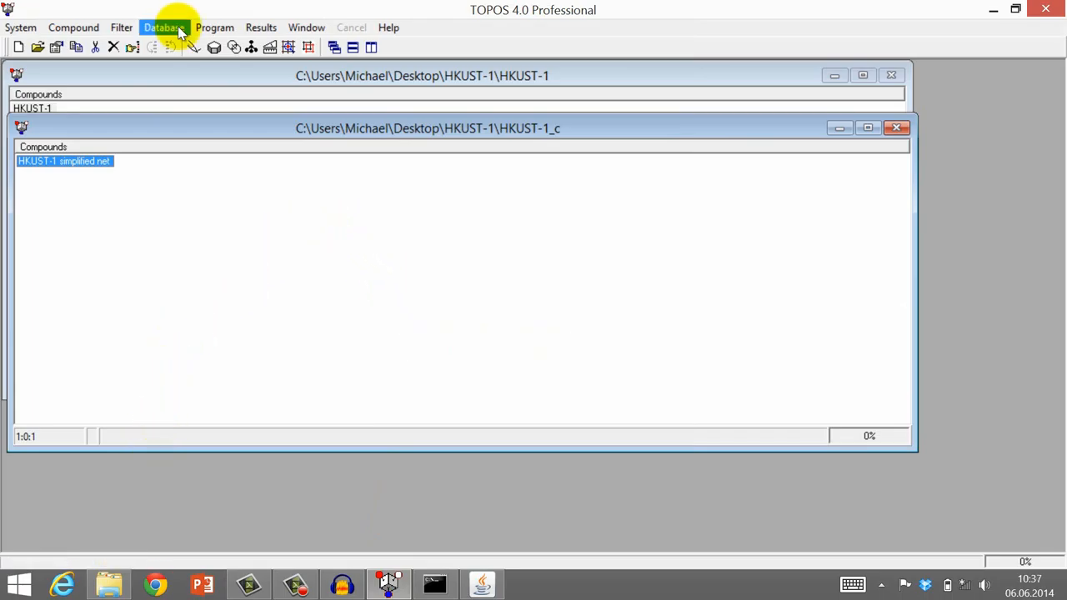
- Import HKUST-1_c.out.cgd, filtering the file list to Systre files (*.cgd)
left_click(164, 27)
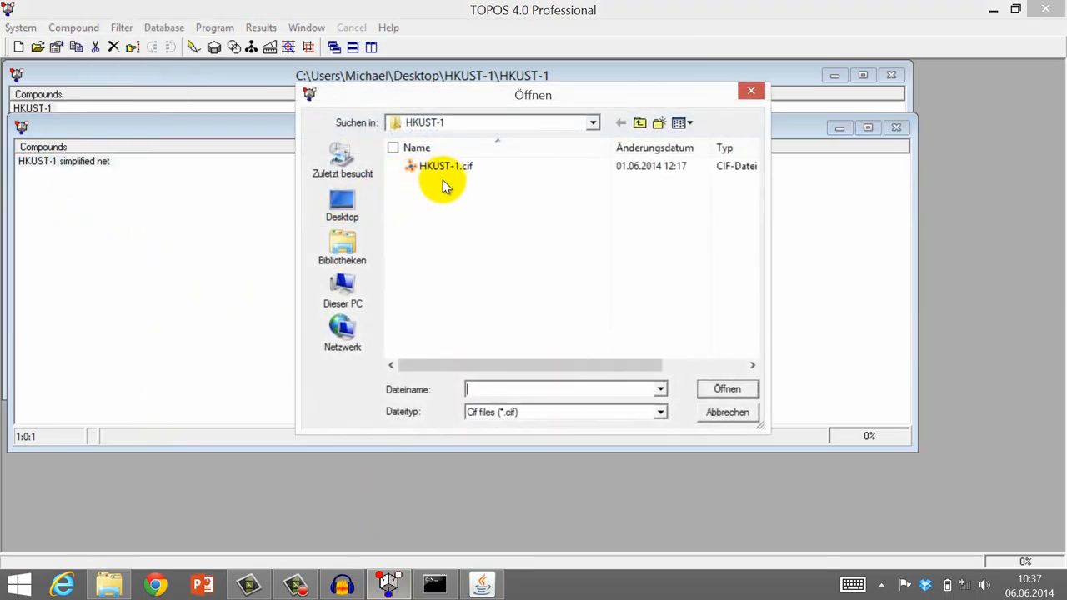
left_click(660, 412)
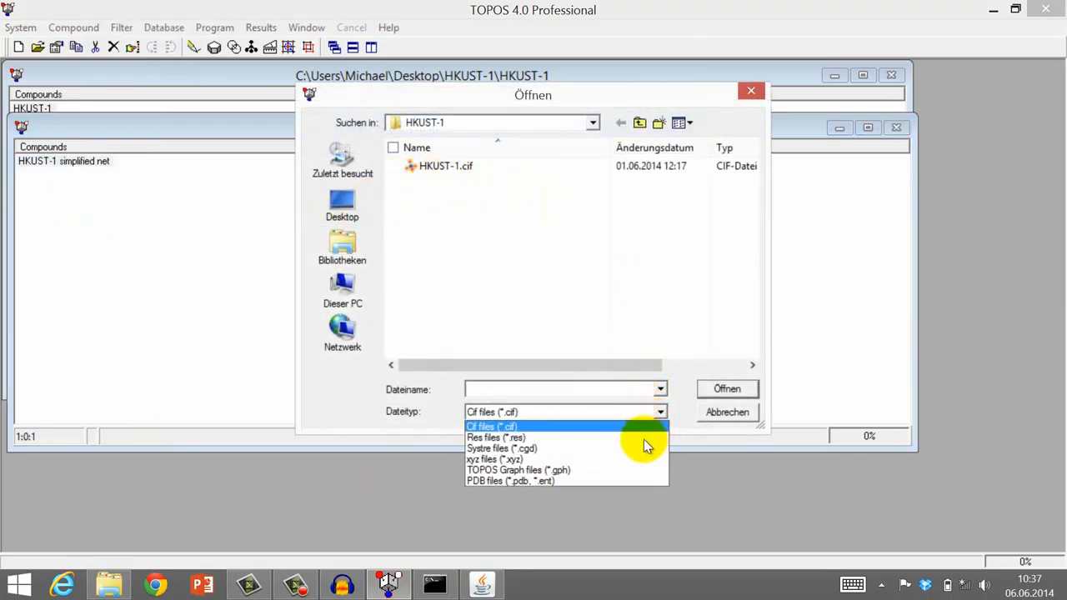
left_click(501, 449)
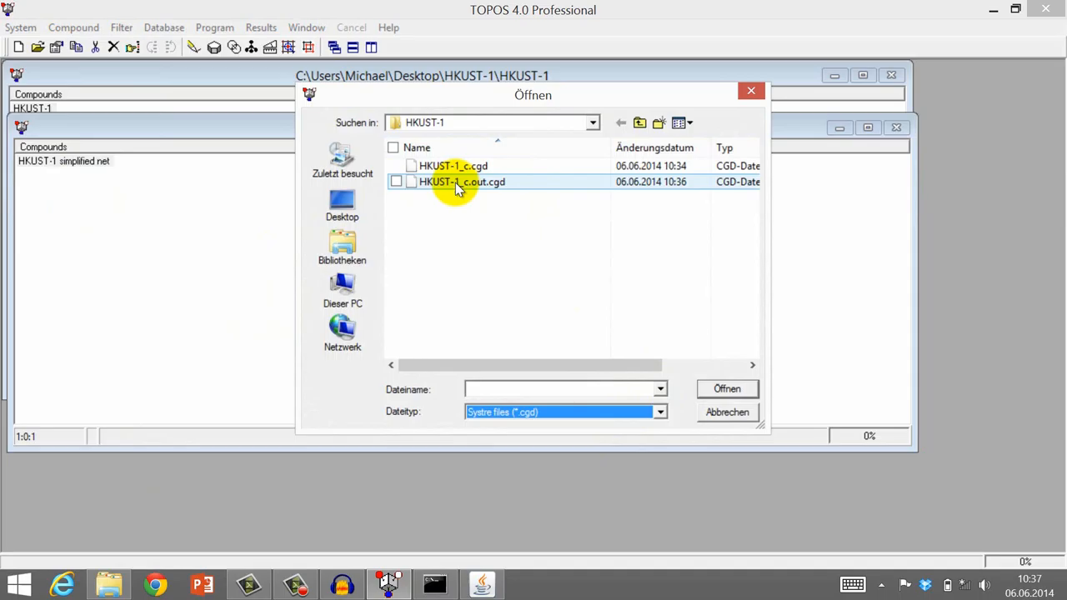
left_click(396, 182)
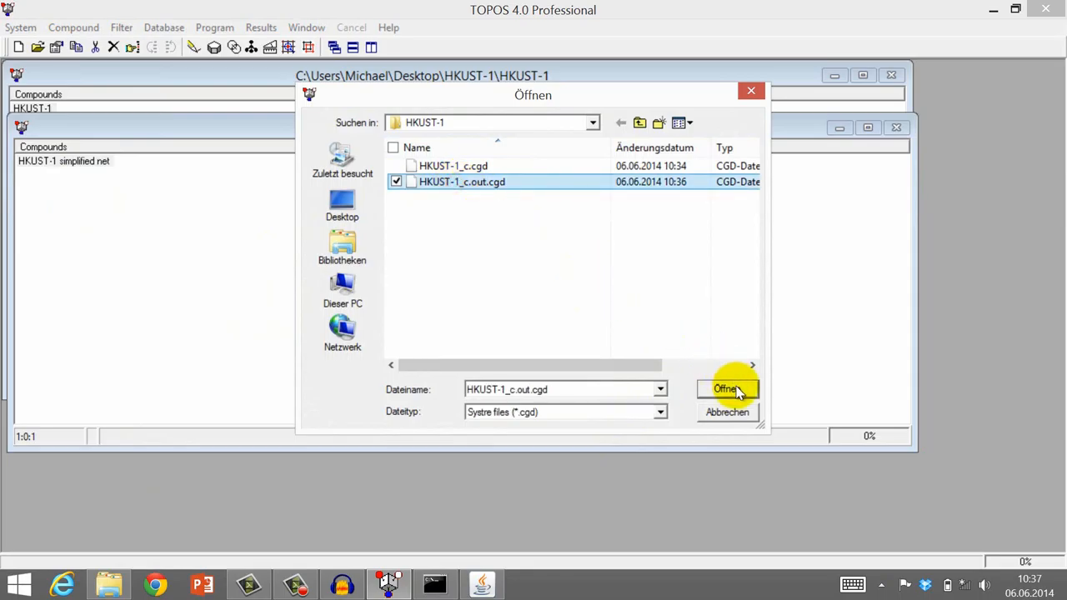
left_click(727, 390)
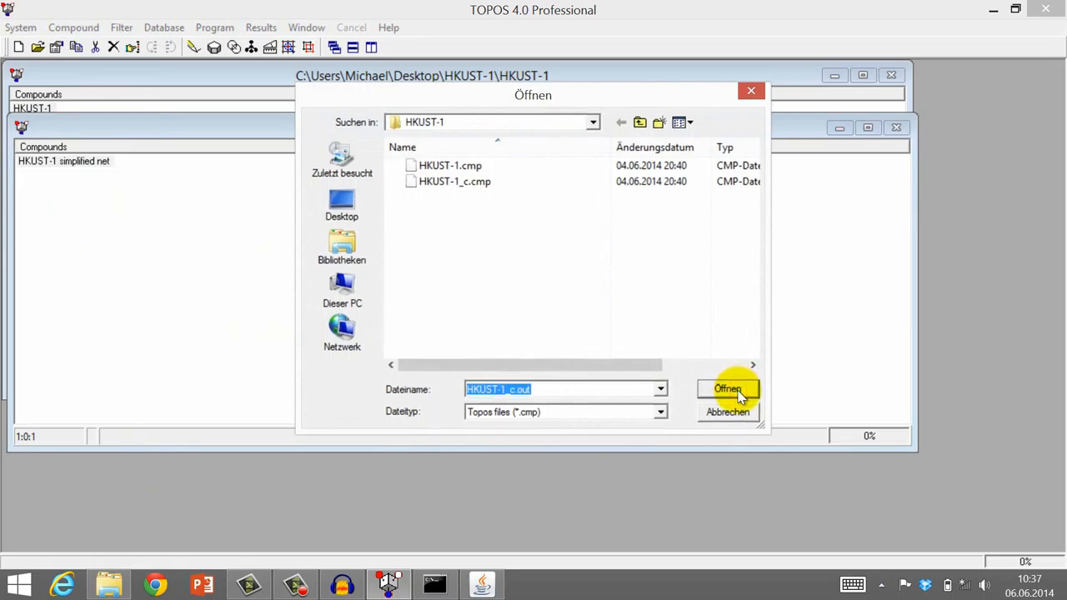
- Create the new HKUST-1_c.out database, accepting the user code and conversion report
left_click(727, 389)
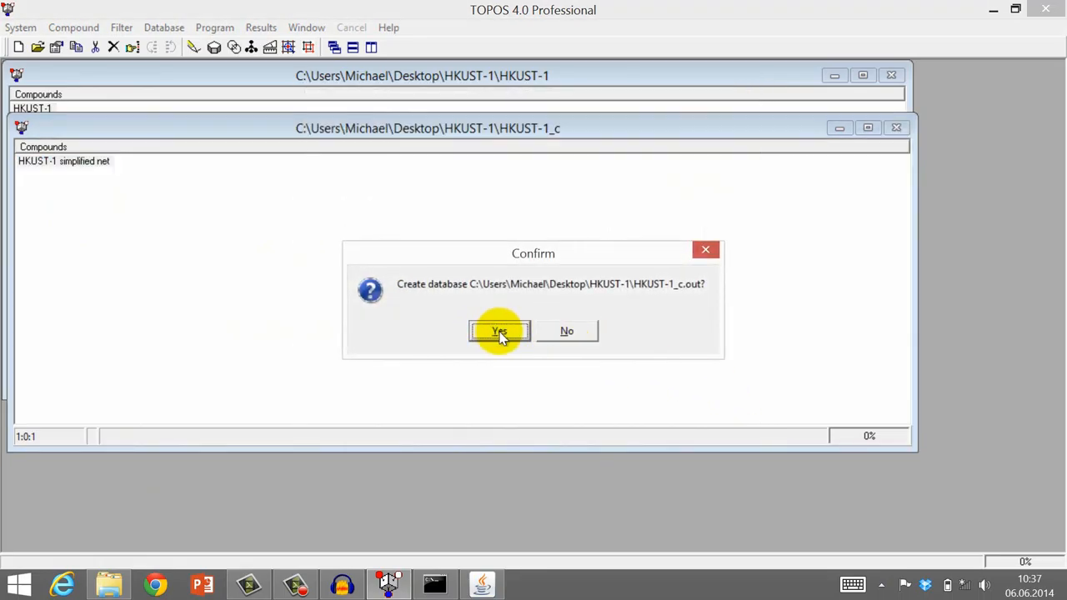
left_click(500, 331)
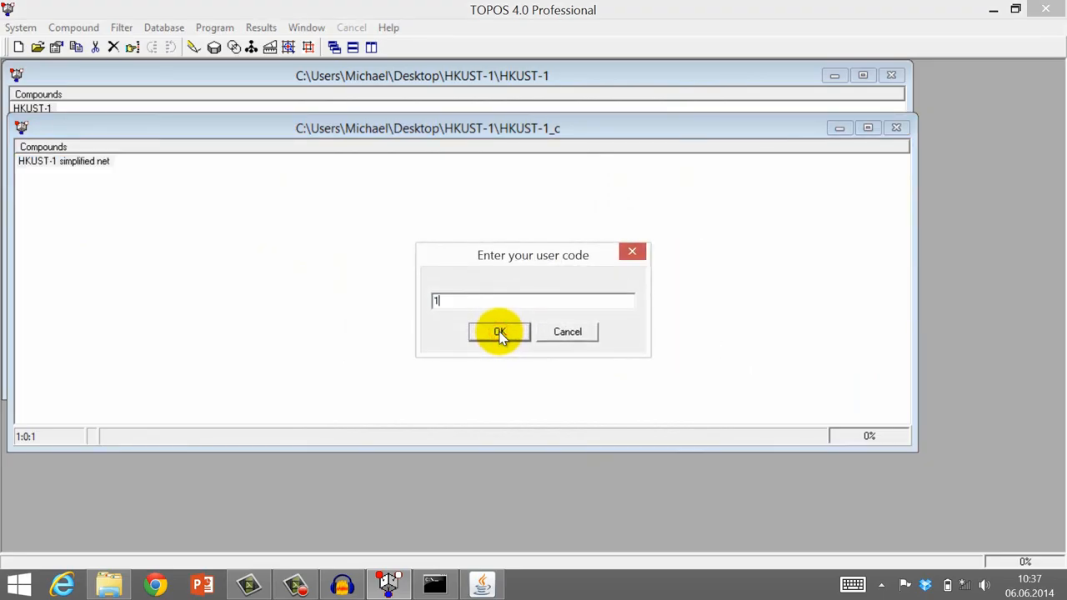
left_click(499, 332)
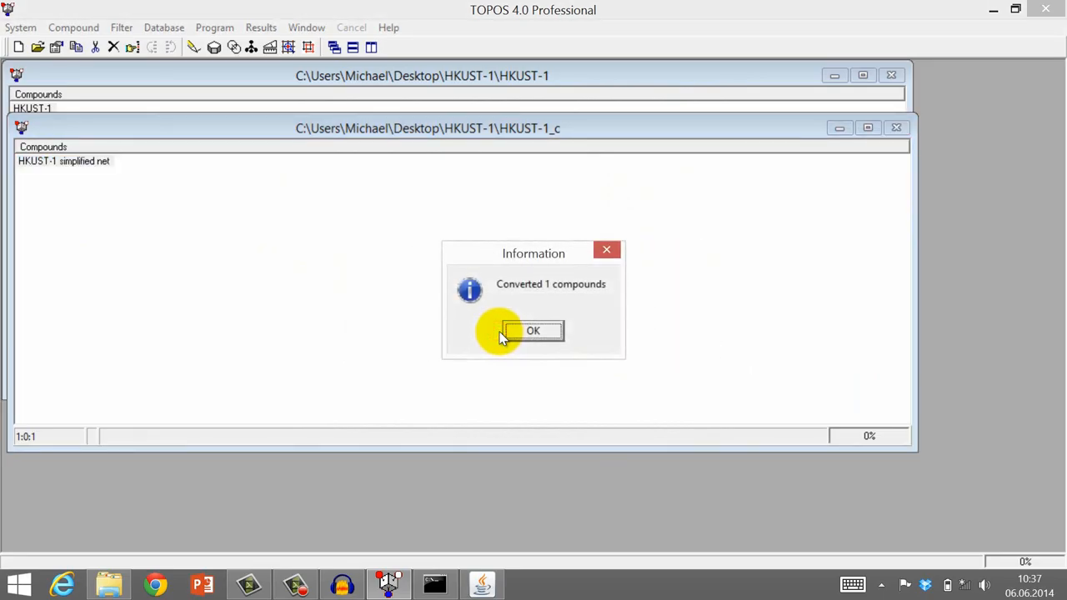
left_click(533, 331)
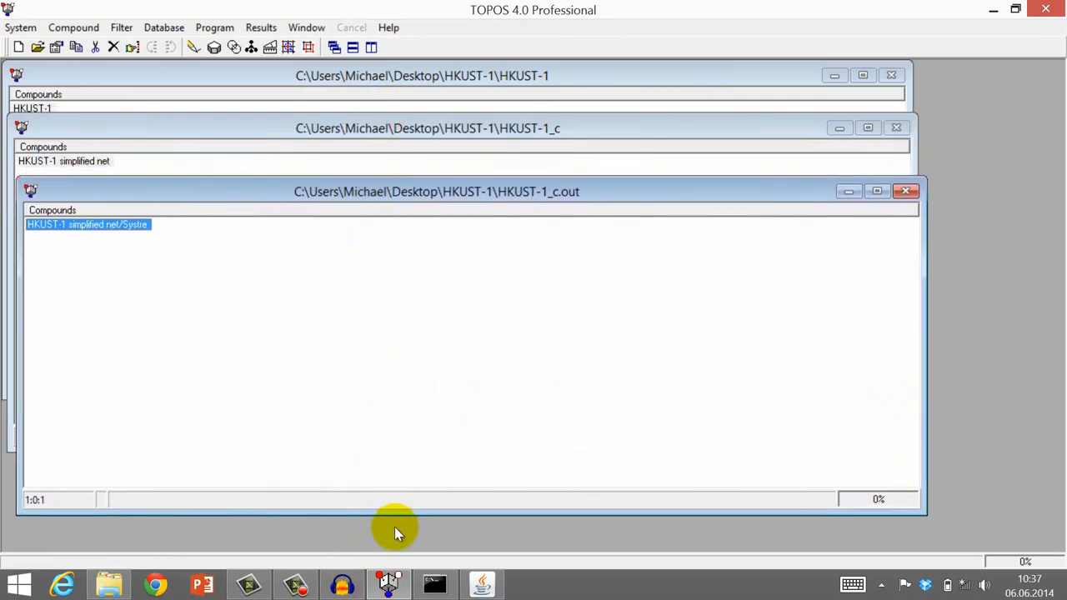
mouse_move(396, 547)
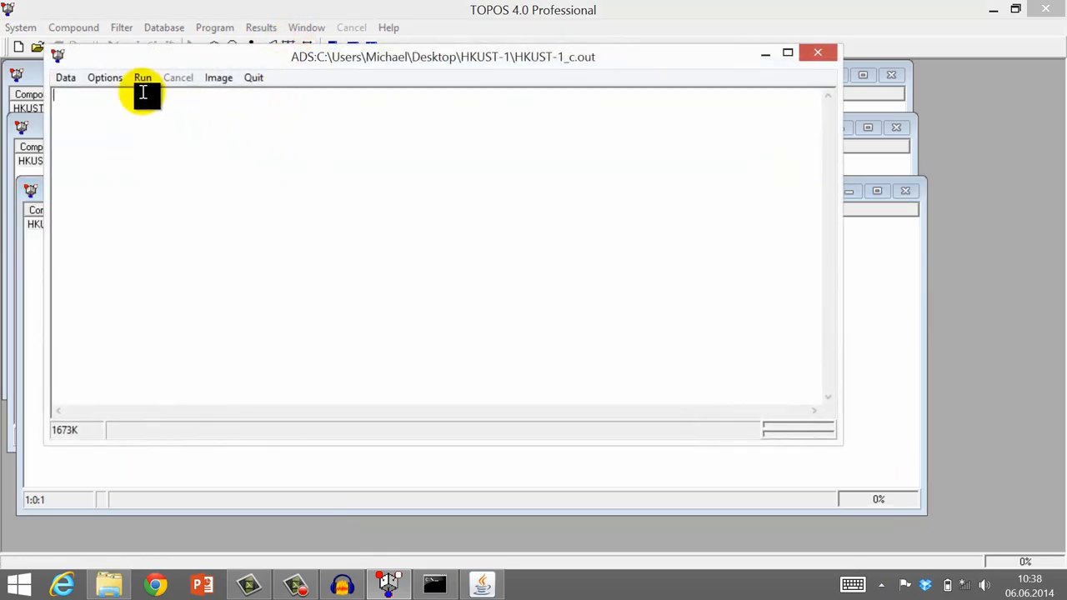
- In ADS options, enable Essential Rings for 3dt and set coordination sequence length to 10
left_click(105, 77)
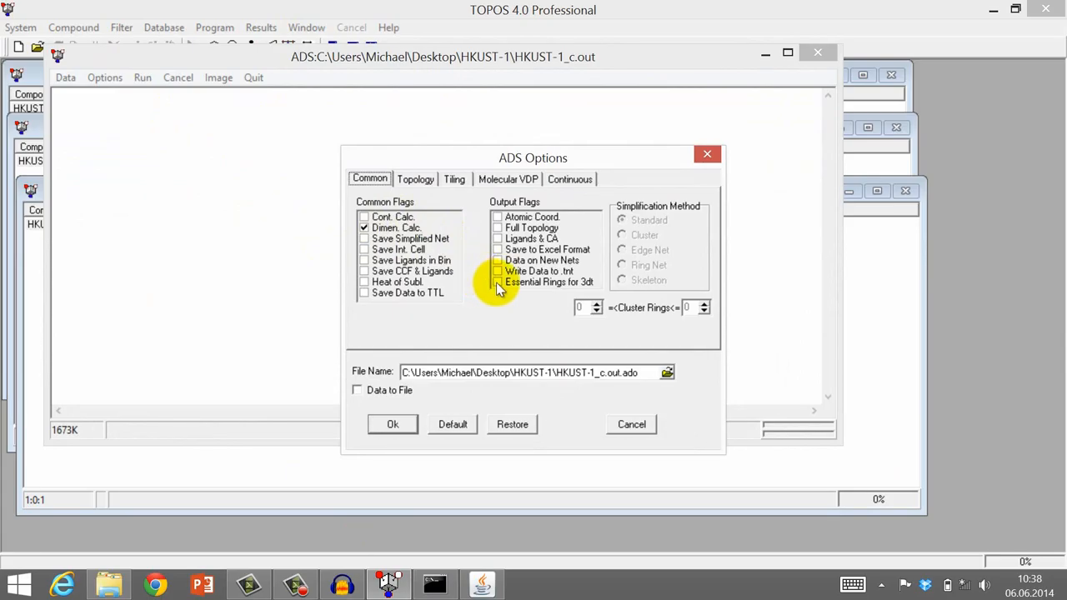
left_click(497, 282)
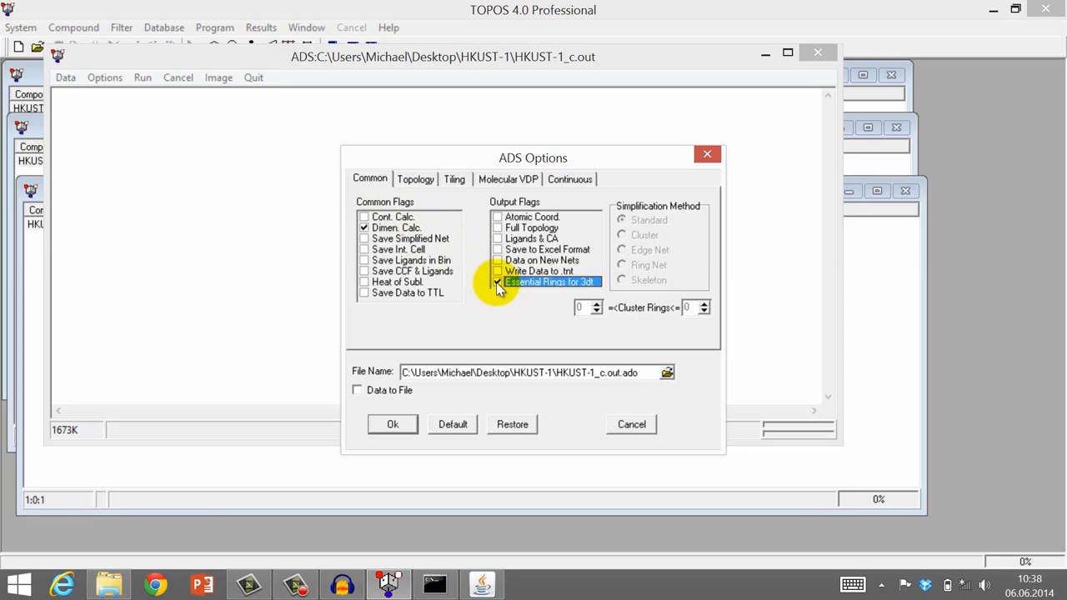
left_click(415, 179)
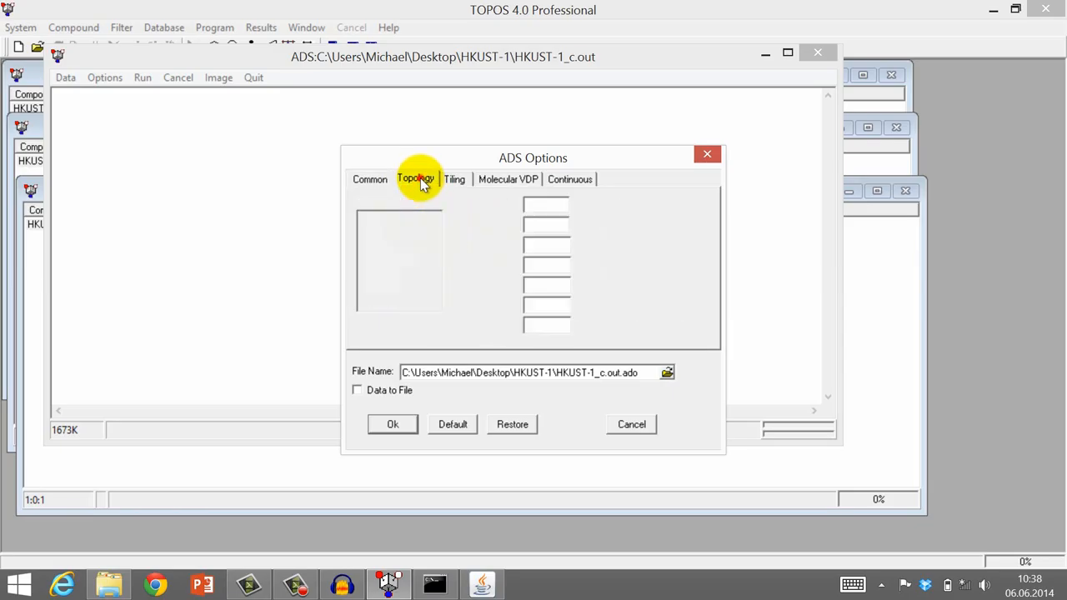
left_click(415, 178)
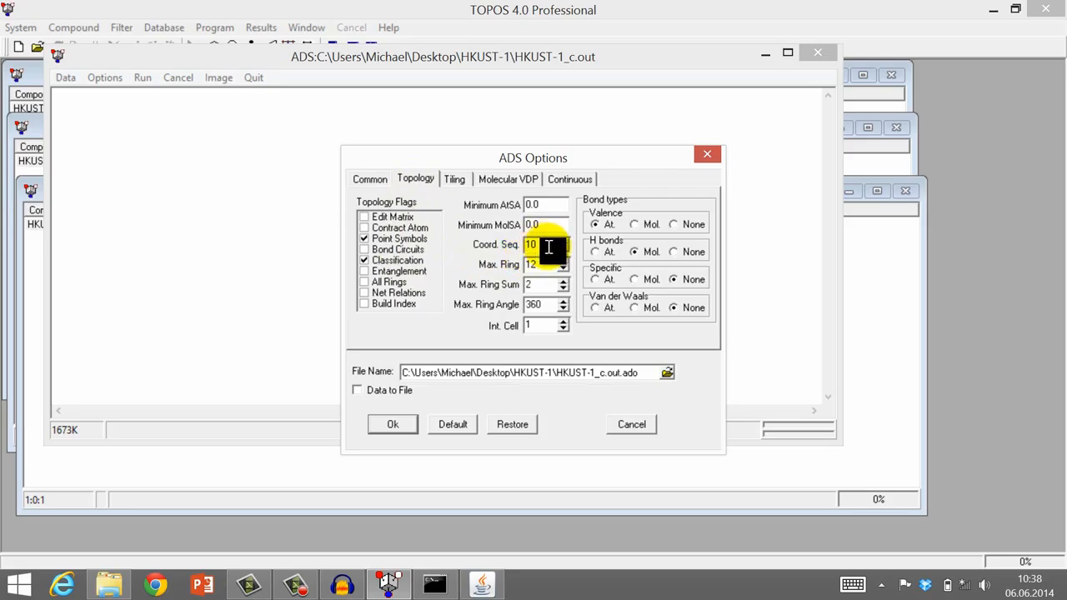
left_click(542, 264)
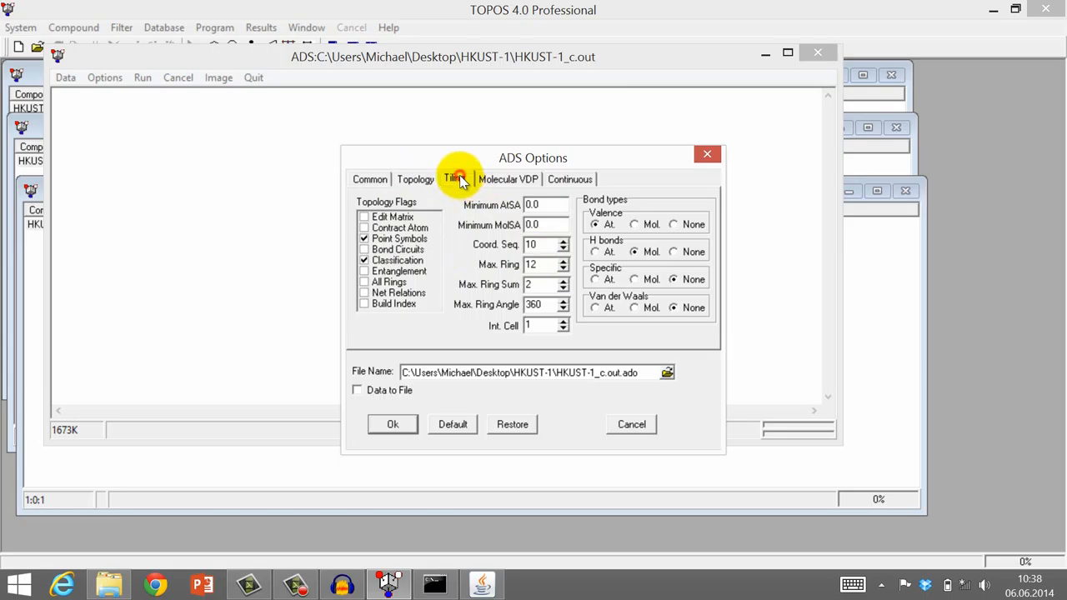
- Turn on locally strong rings, inessential crossings and single tiling, then accept the ADS options
left_click(454, 179)
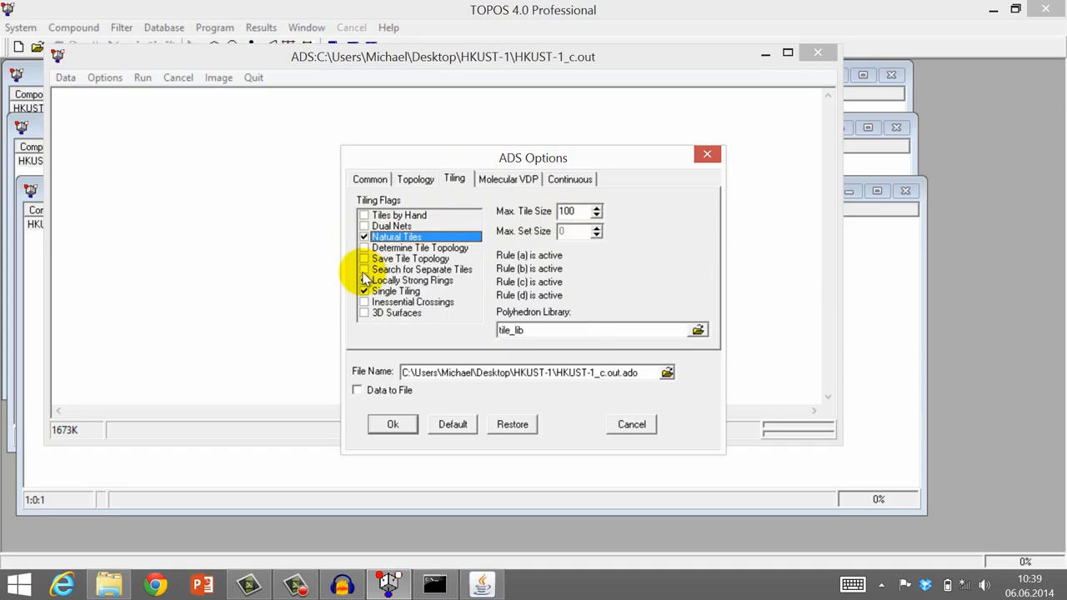
left_click(364, 280)
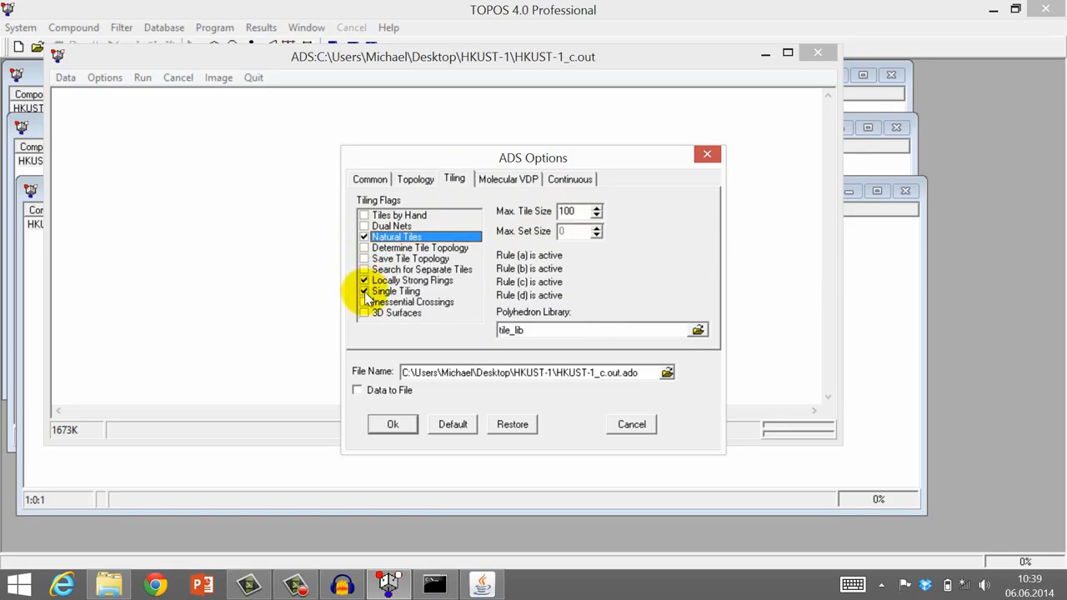
left_click(413, 302)
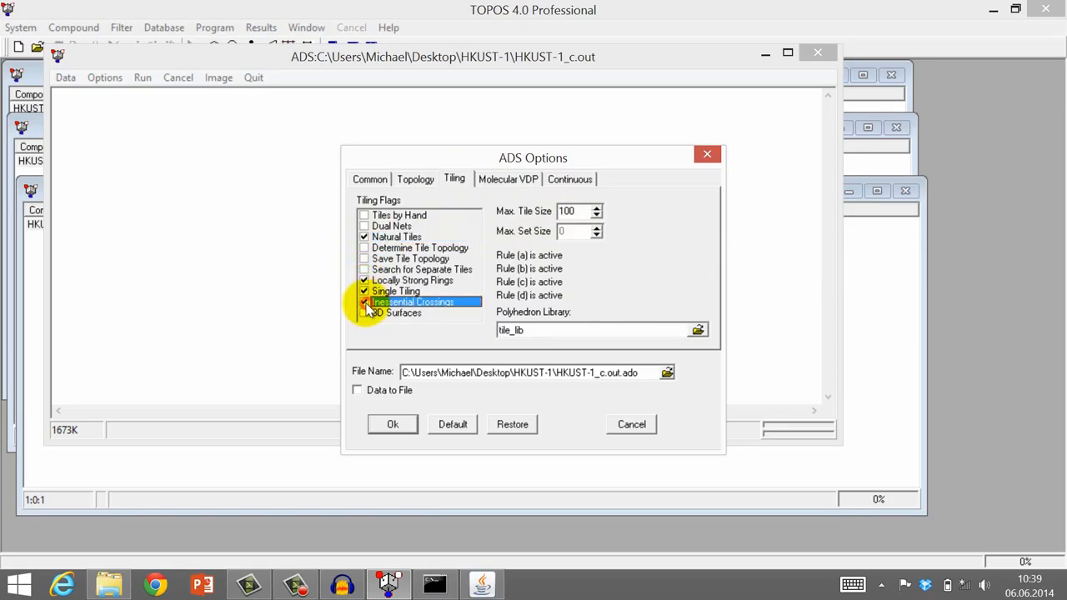
left_click(397, 291)
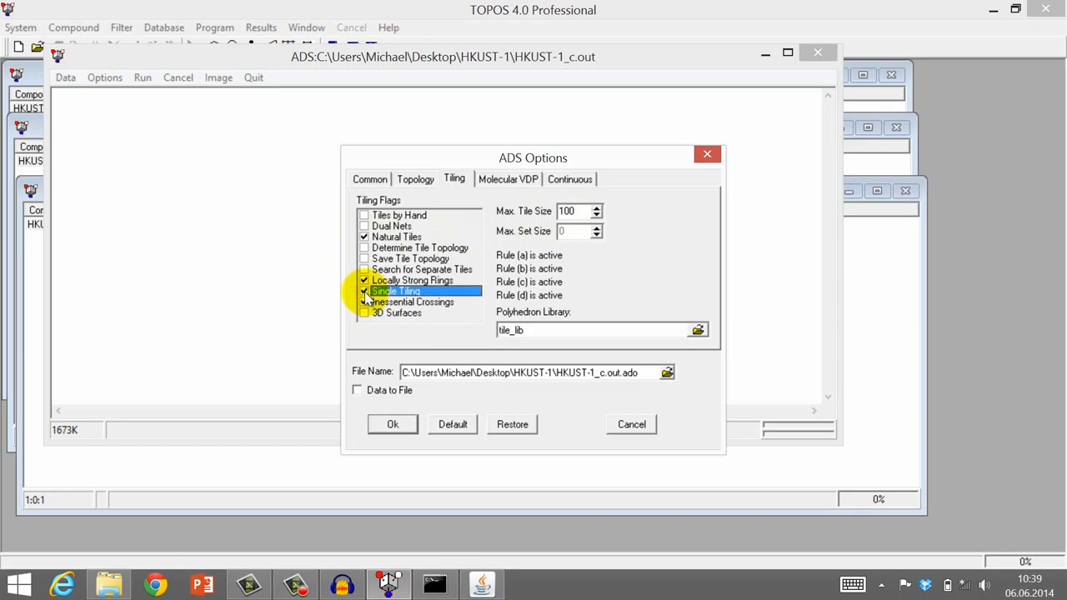
left_click(508, 179)
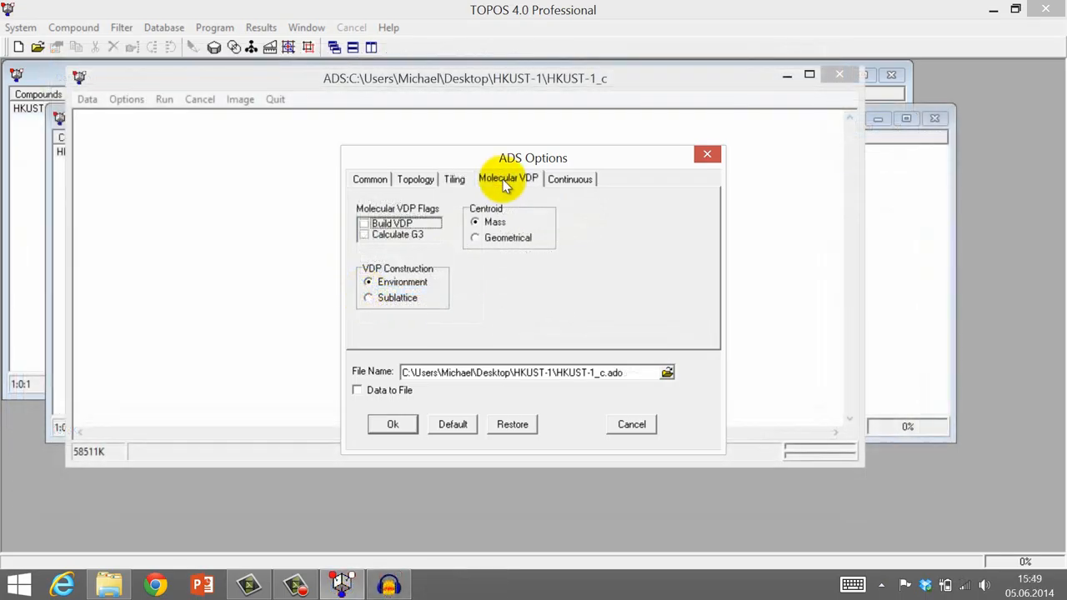
mouse_move(542, 181)
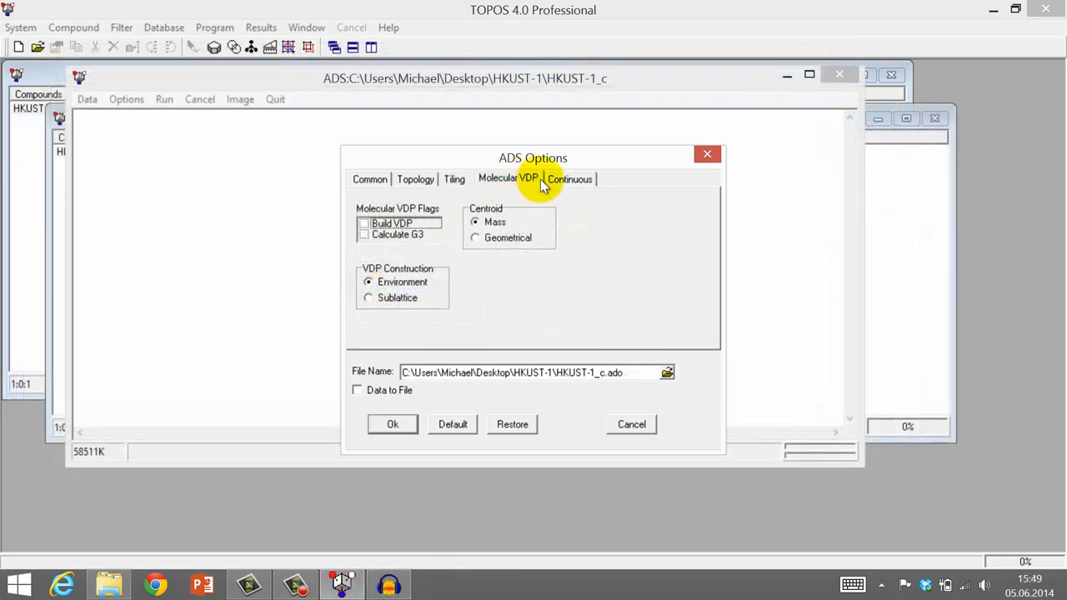
left_click(570, 178)
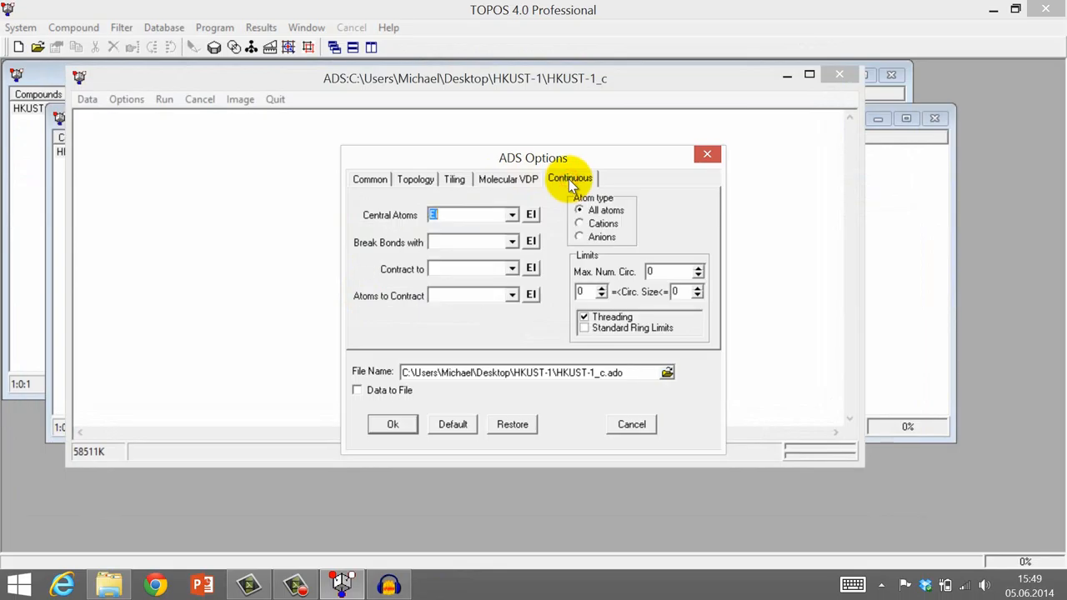
mouse_move(332, 248)
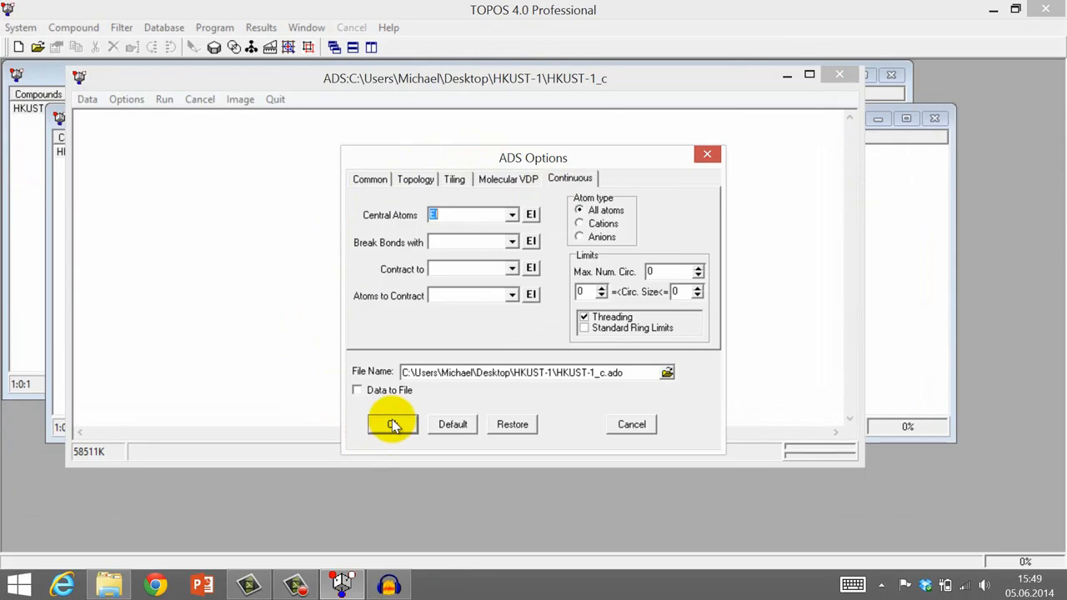
left_click(392, 425)
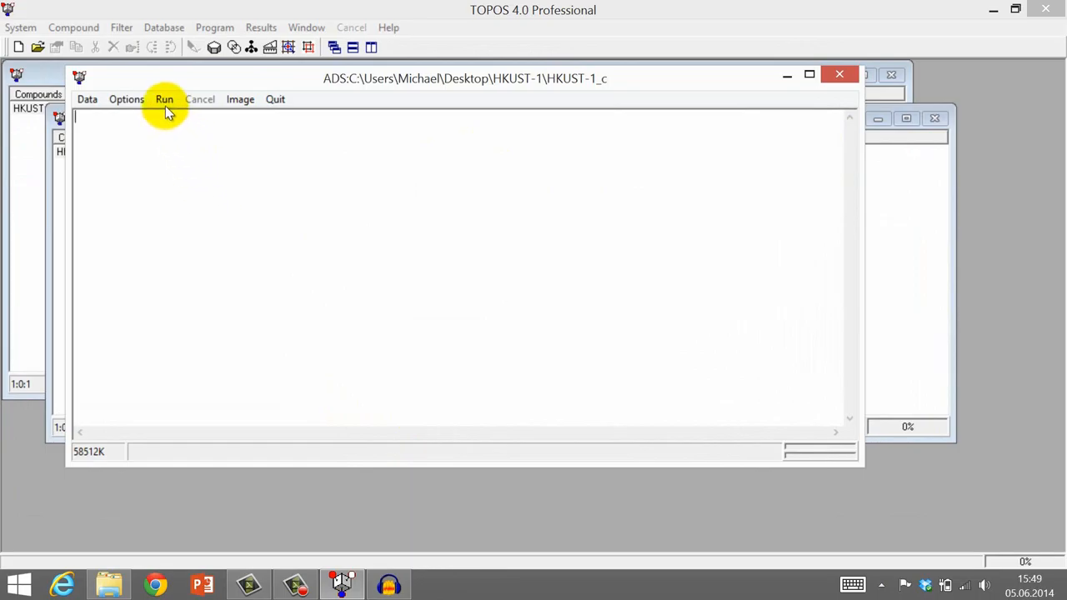
- Run ADS on HKUST-1_c.out with both C(1) and C(2) selected as central atoms
left_click(165, 99)
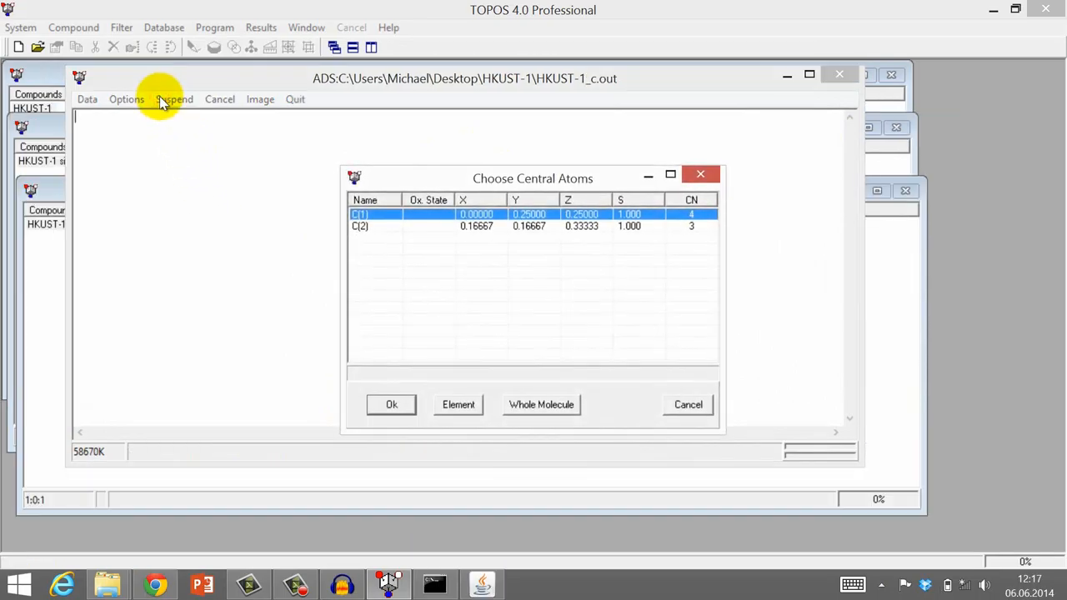
right_click(404, 251)
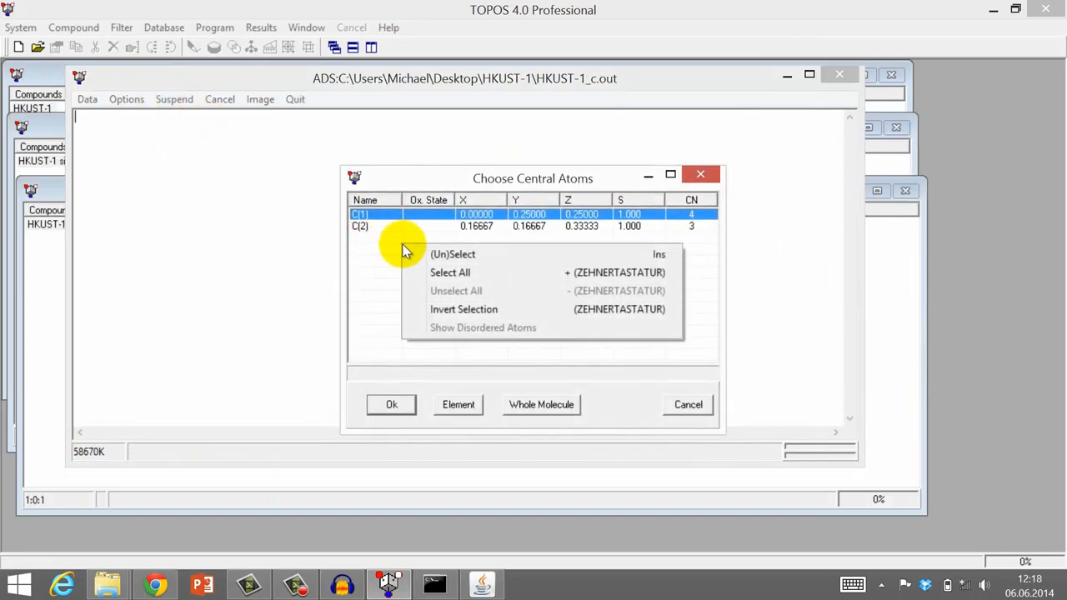
left_click(450, 273)
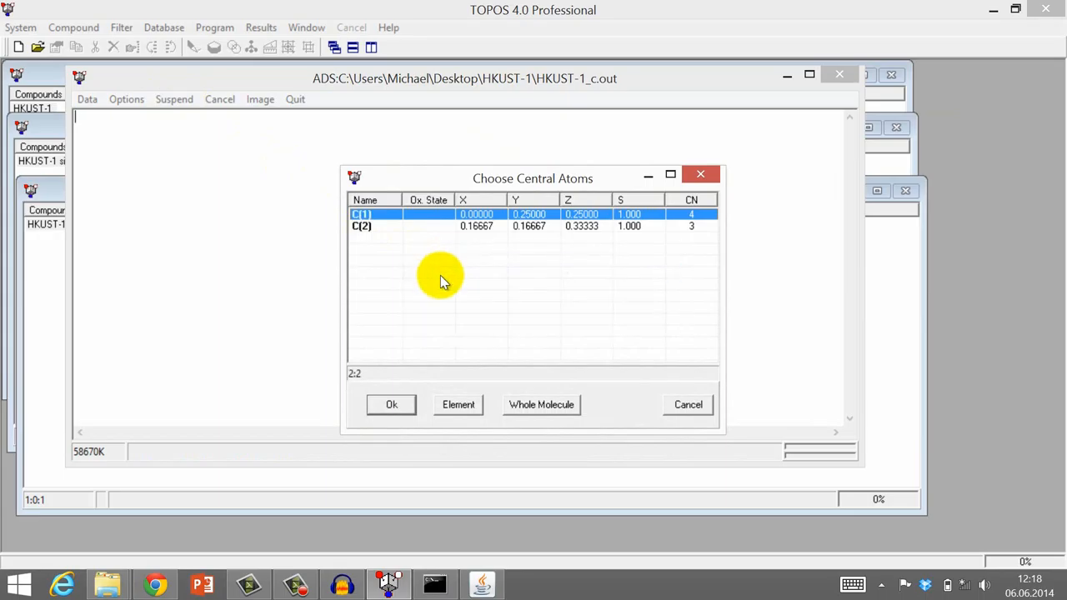
left_click(392, 405)
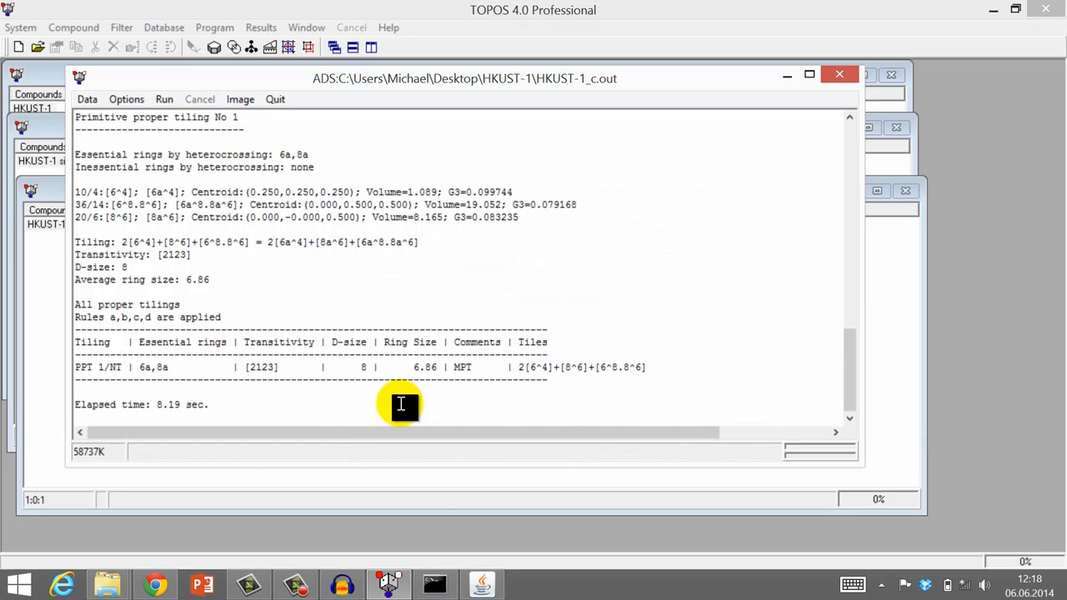
mouse_move(388, 294)
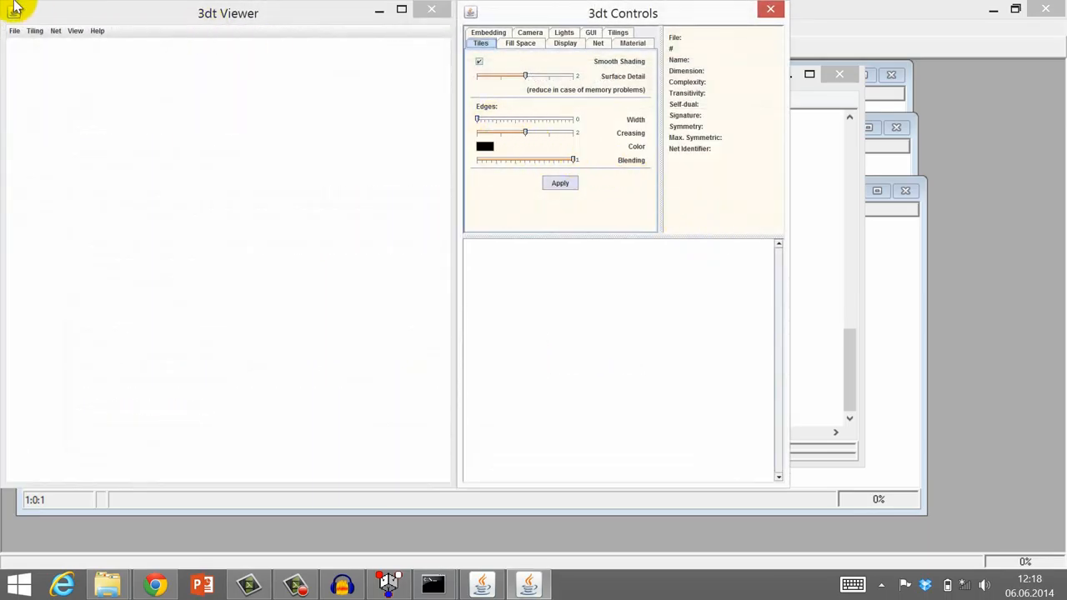
- Open HKUST-1_c.out_3dt.cgd from the HKUST-1 folder to render the tbo tiling
left_click(14, 31)
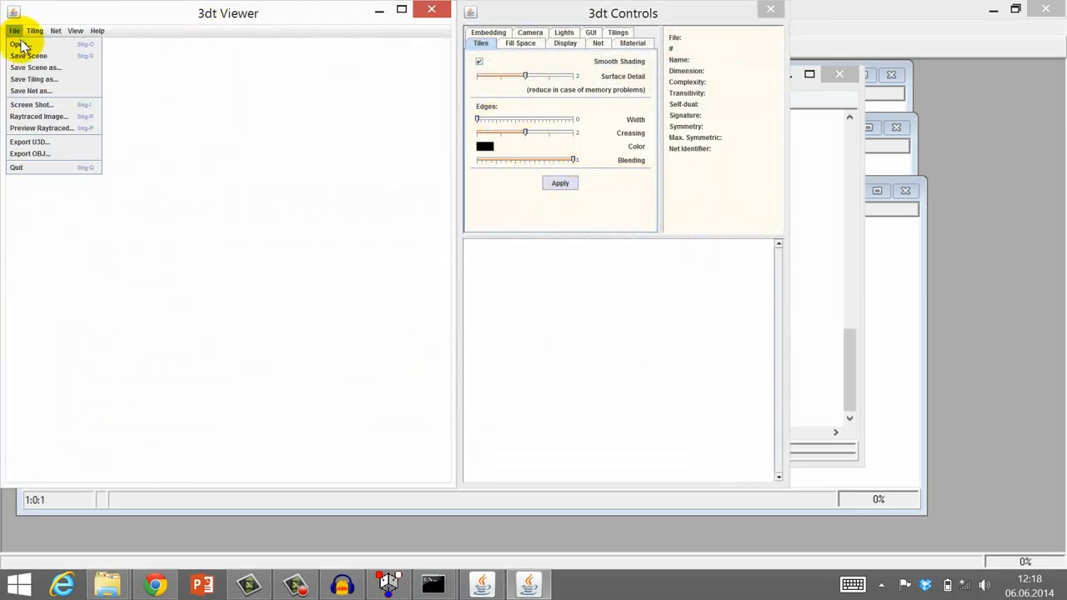
left_click(20, 43)
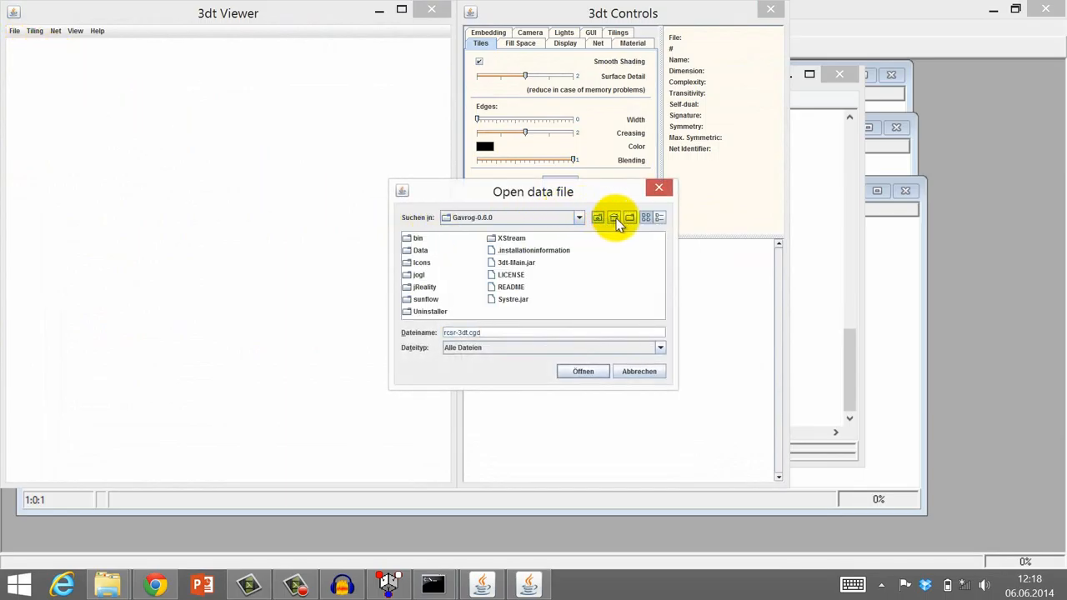
left_click(614, 217)
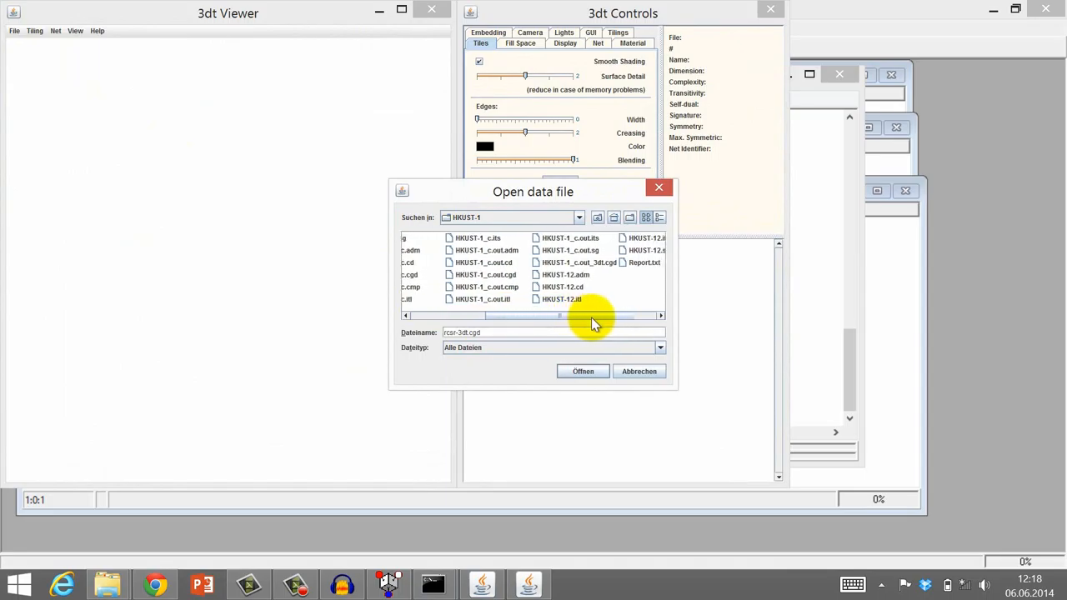
left_click(579, 262)
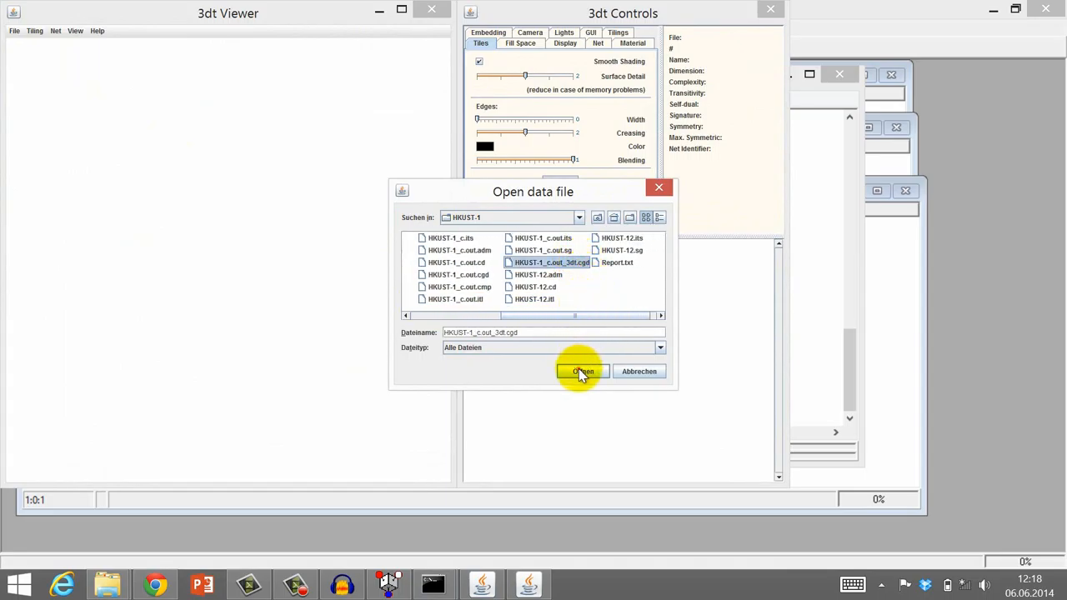
left_click(582, 371)
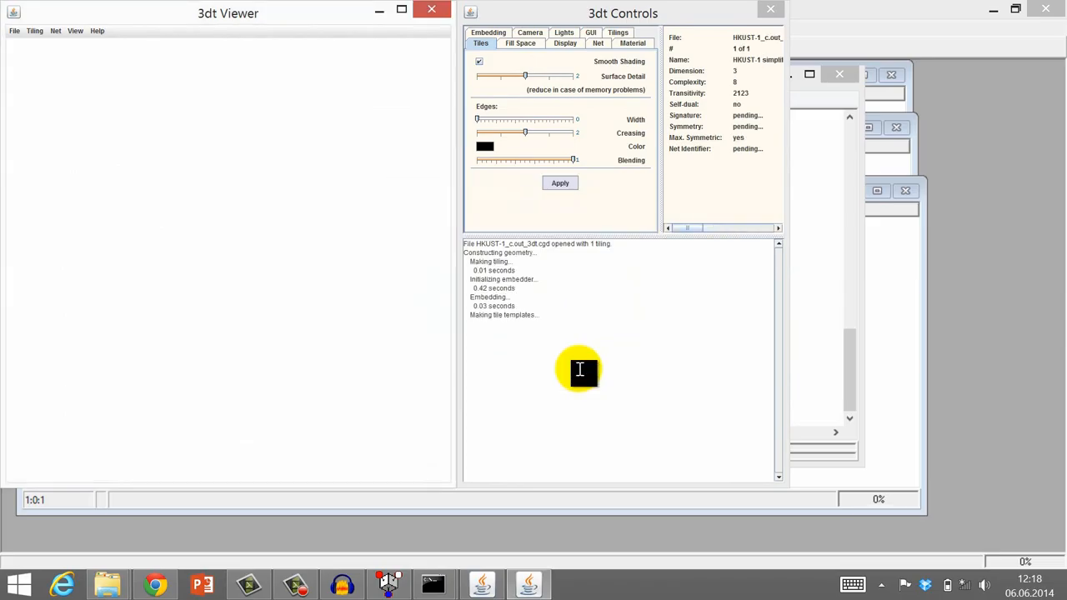
left_click(559, 183)
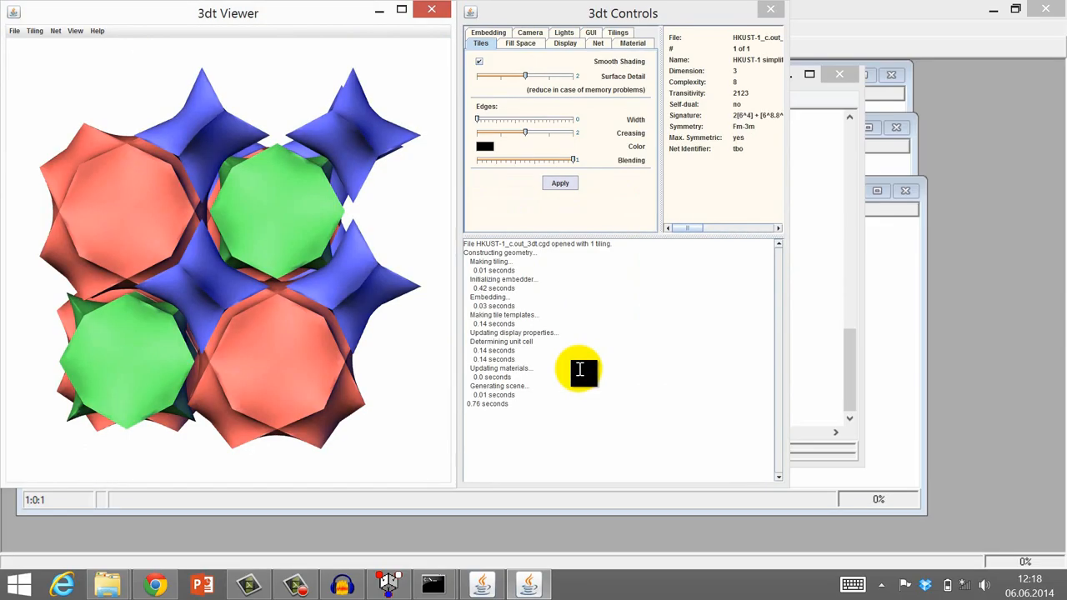